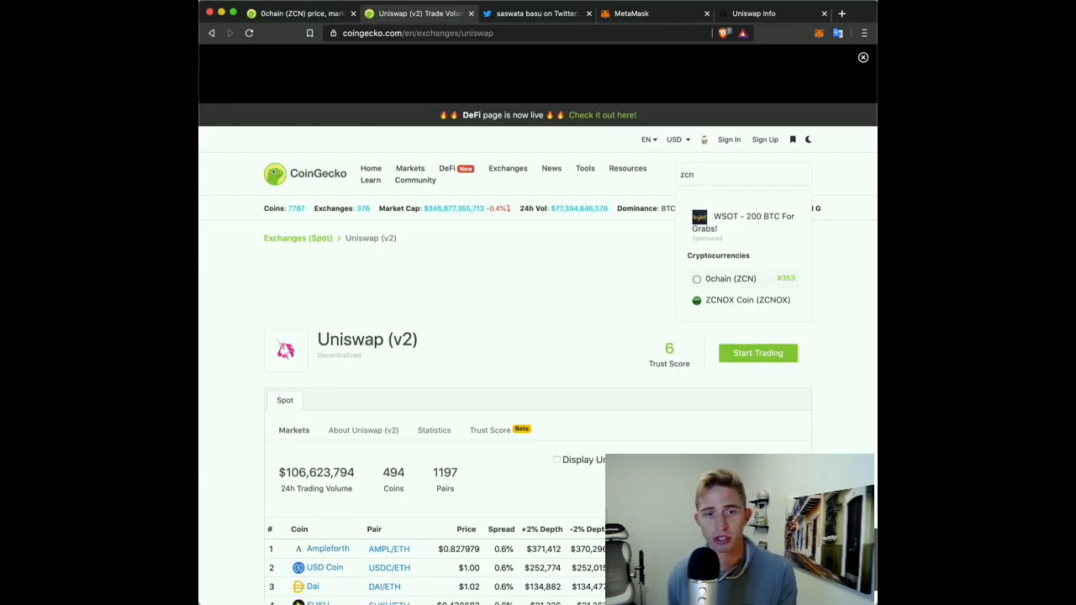
- Review 0chain (ZCN) markets on CoinGecko with Uniswap (v2) ZCN/ETH on top, then move to the Twitter tab
{"action": "scroll", "scroll_direction": "down", "scroll_amount": 3}
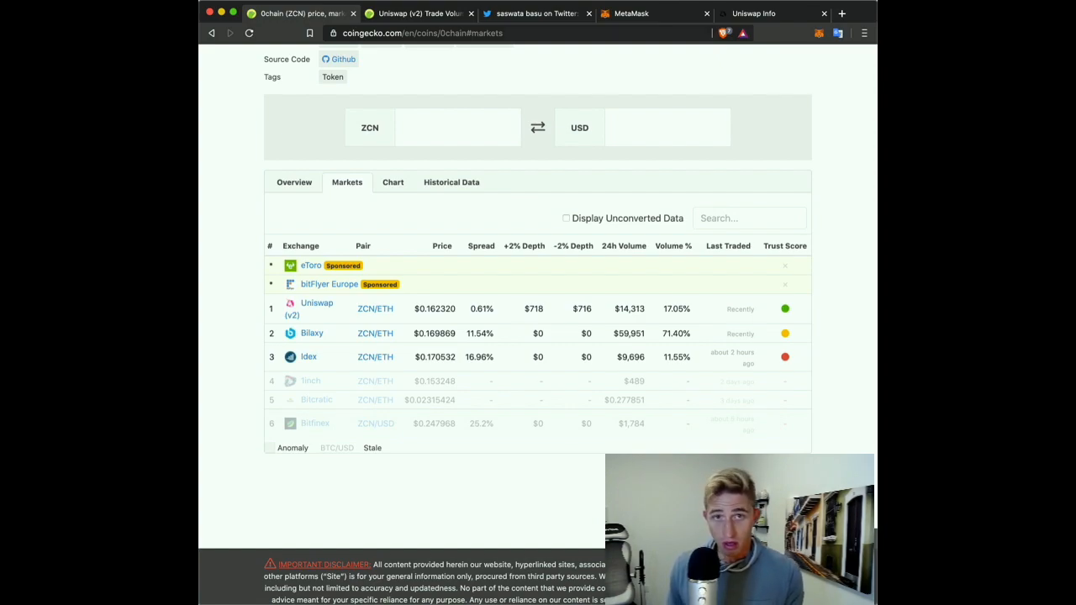
{"action": "left_click", "coordinate": [531, 14]}
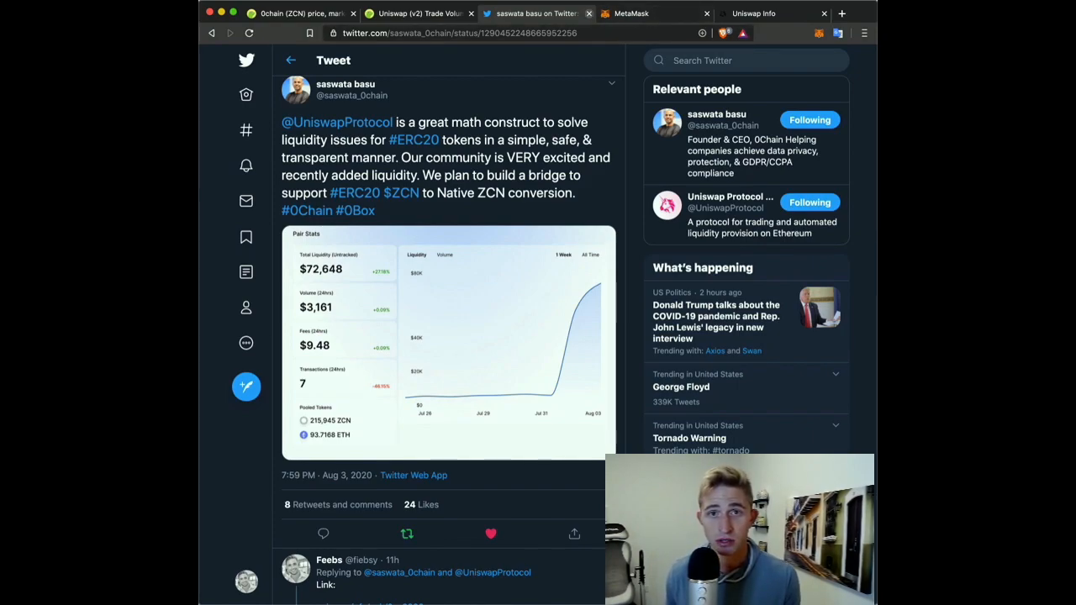
- View the founder's tweet about adding ZCN liquidity on Uniswap with its pair stats chart
{"action": "left_click", "coordinate": [623, 13]}
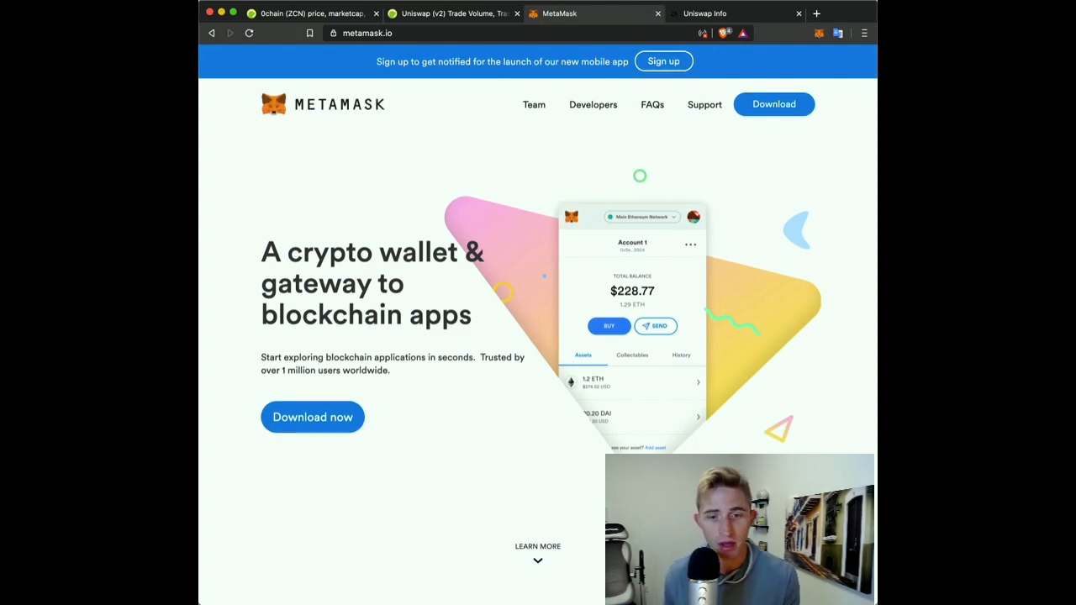
- Browse the MetaMask wallet home page before moving to a fresh tab
{"action": "scroll", "scroll_direction": "down", "scroll_amount": 3}
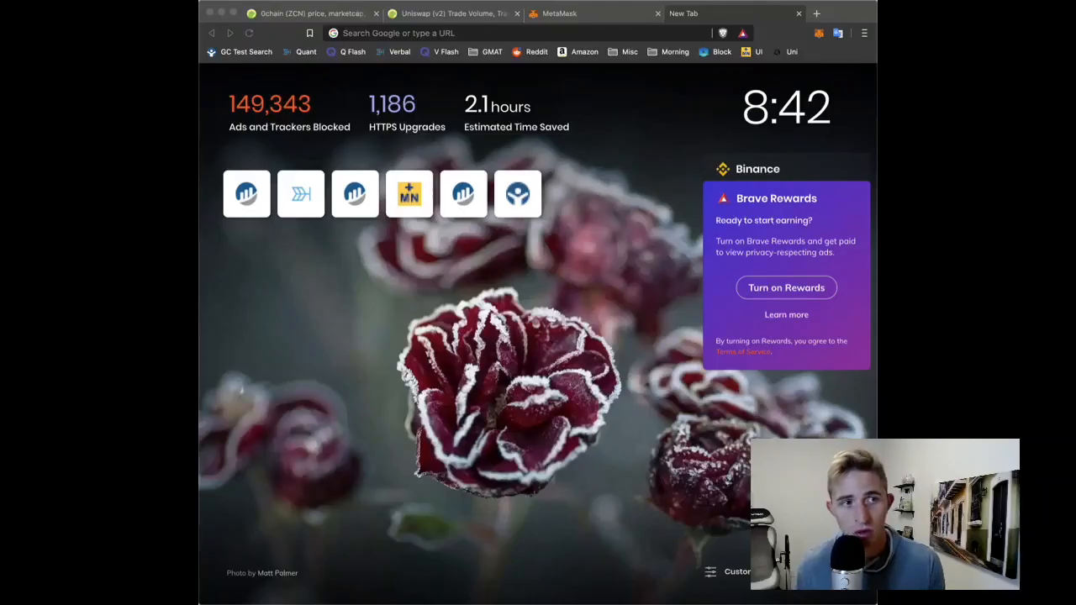
- Load uniswap.info in the new tab to see total liquidity, volume and top pairs
{"action": "left_click", "coordinate": [521, 34]}
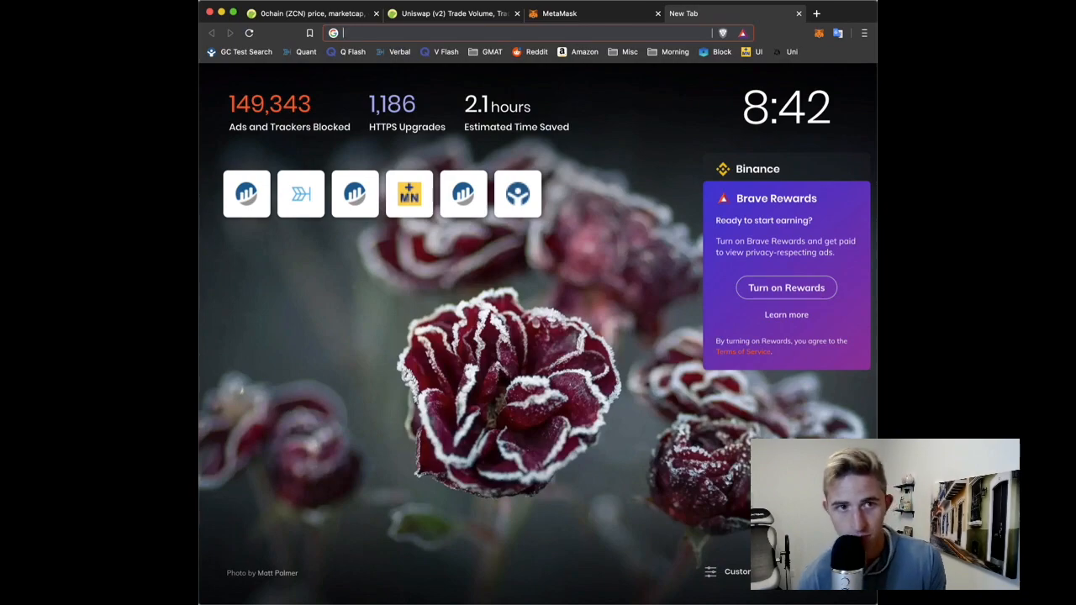
{"action": "type", "text": "uniswap.info/home"}
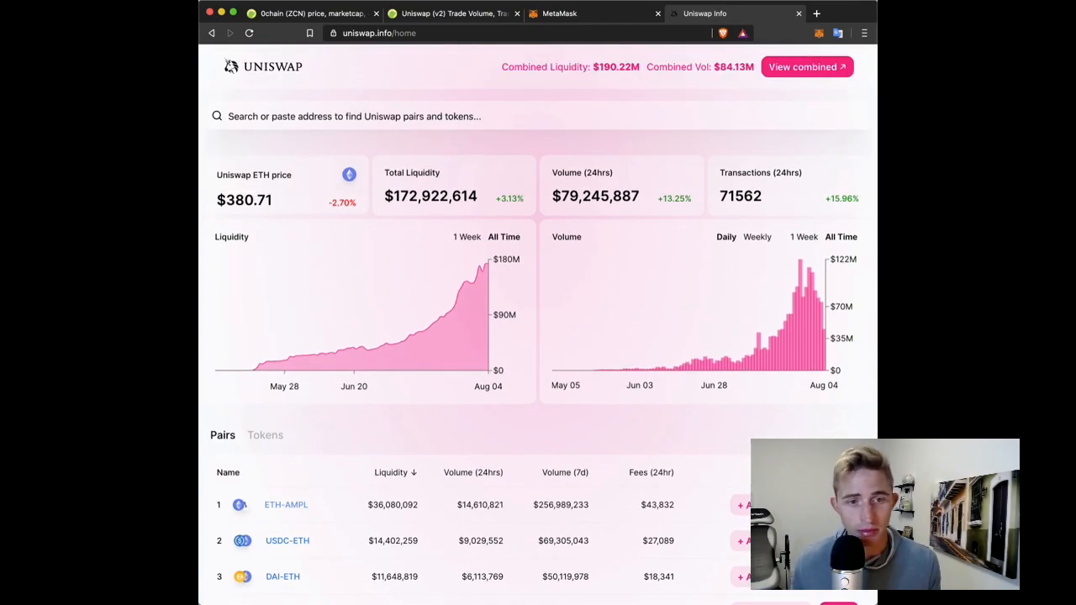
- Scroll through the Uniswap Info top pairs list and recent transactions on the overview
{"action": "scroll", "scroll_direction": "down", "scroll_amount": 3}
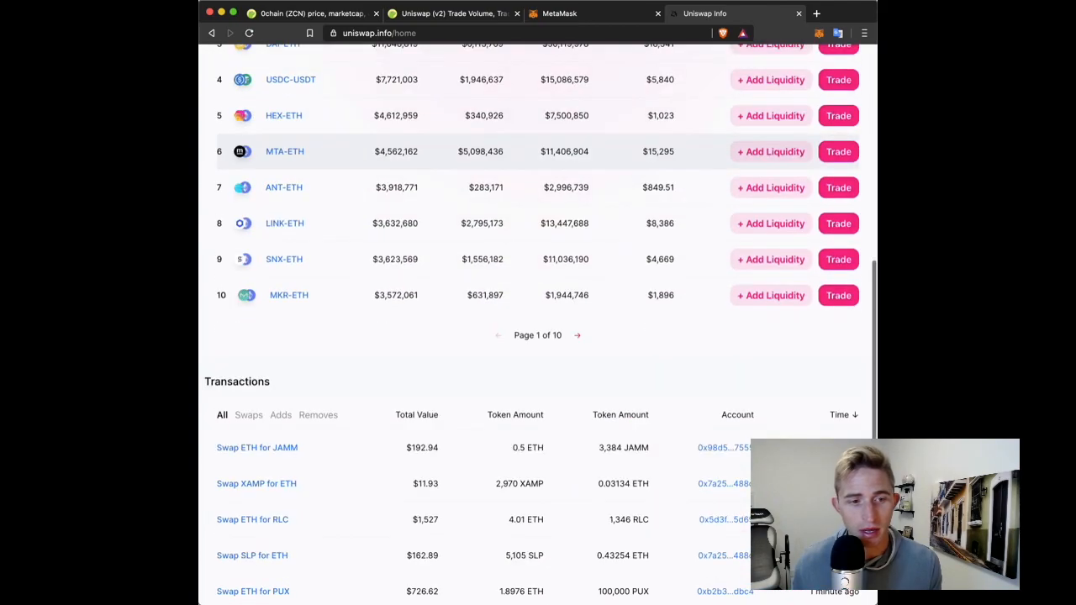
{"action": "scroll", "scroll_direction": "up", "scroll_amount": 3}
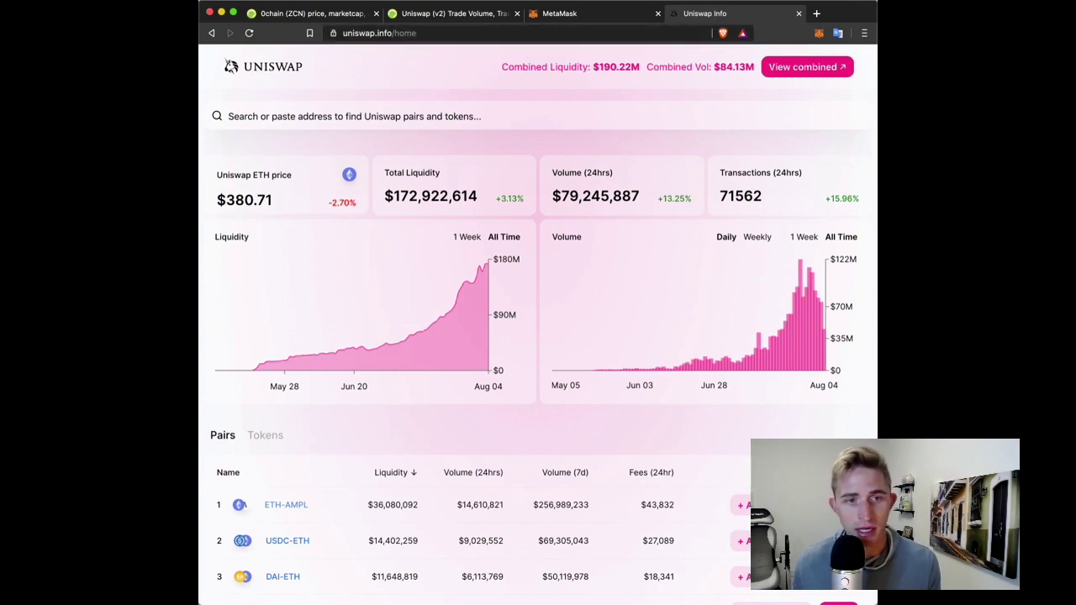
{"action": "mouse_move", "coordinate": [752, 311]}
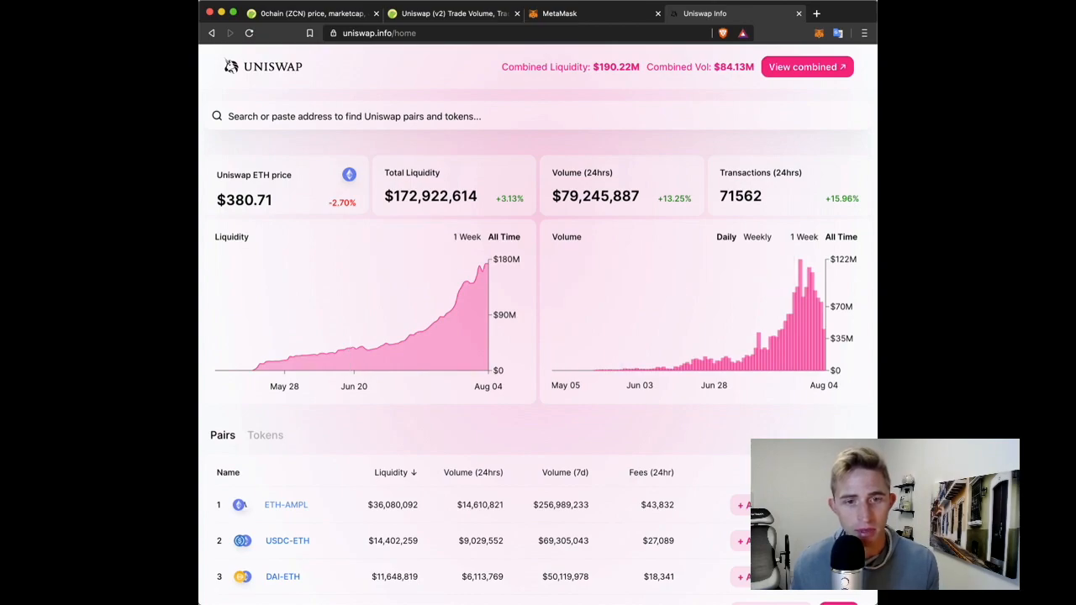
{"action": "scroll", "scroll_direction": "down", "scroll_amount": 3}
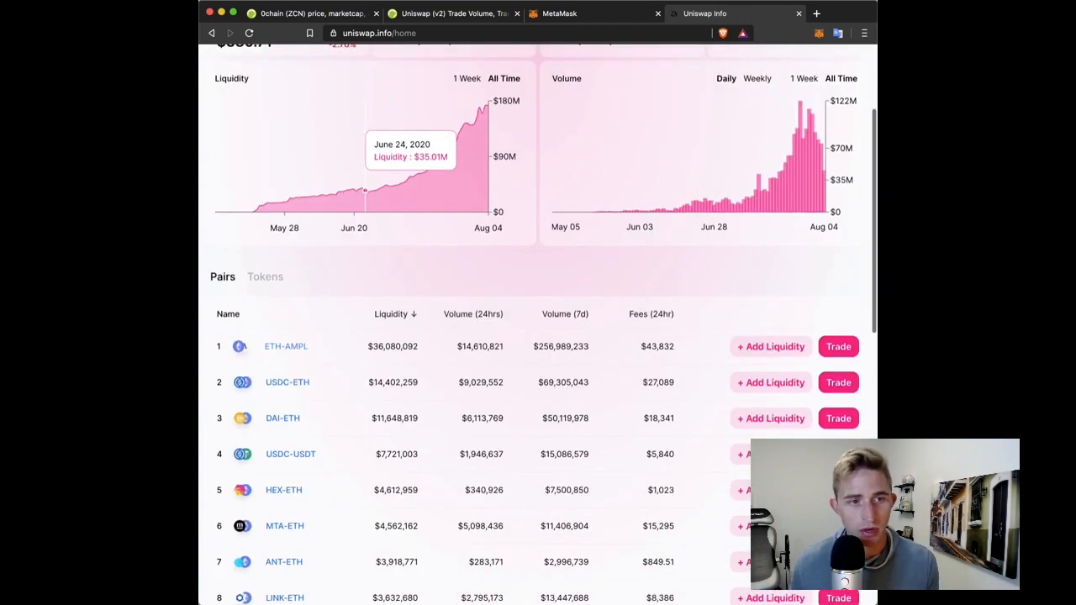
{"action": "scroll", "scroll_direction": "down", "scroll_amount": 3}
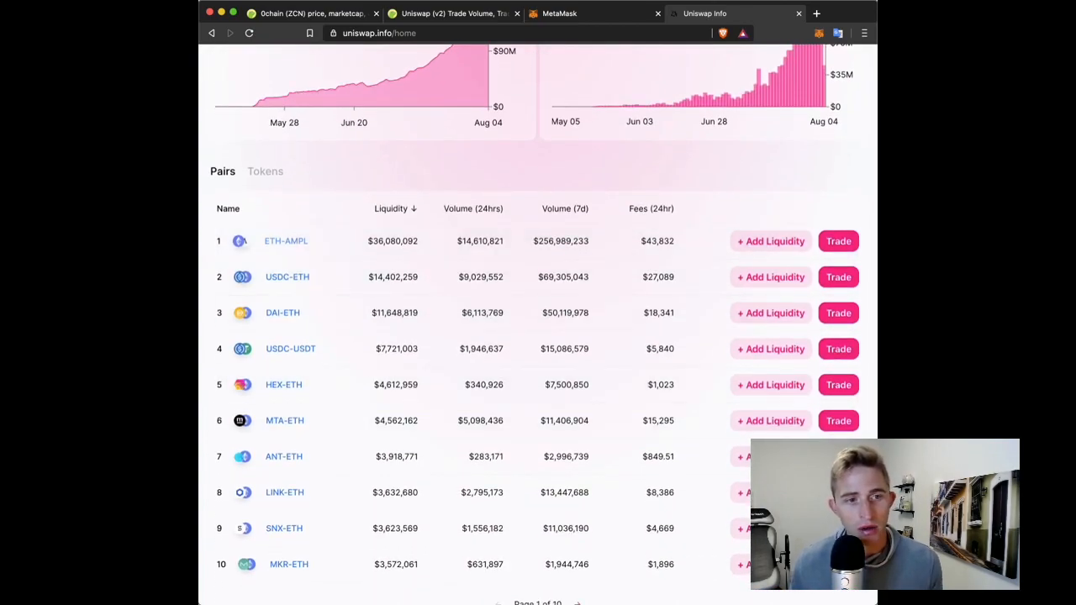
{"action": "scroll", "scroll_direction": "up", "scroll_amount": 3}
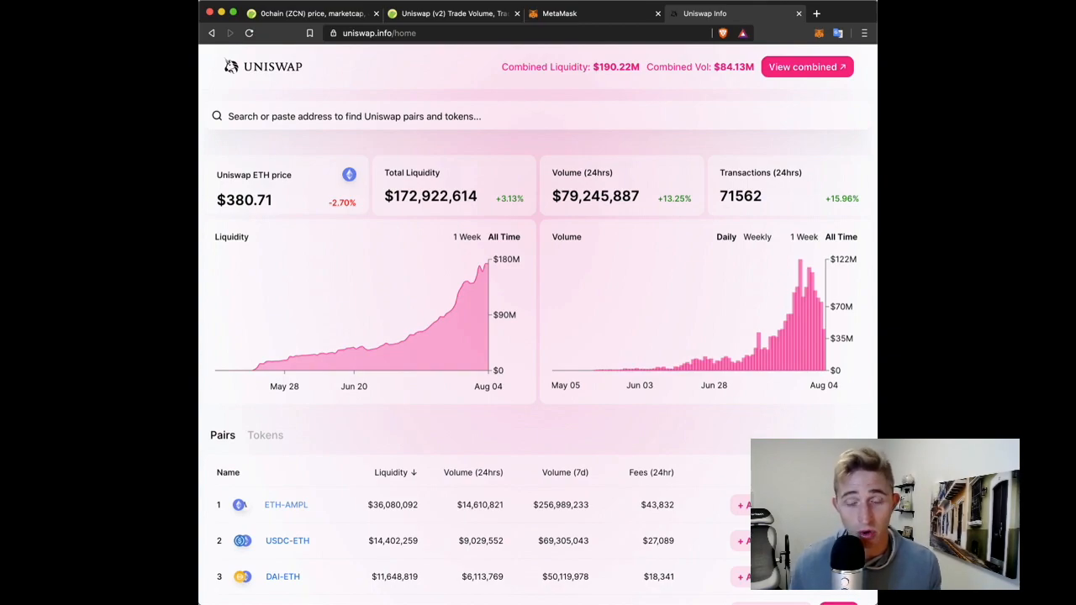
{"action": "scroll", "scroll_direction": "down", "scroll_amount": 3}
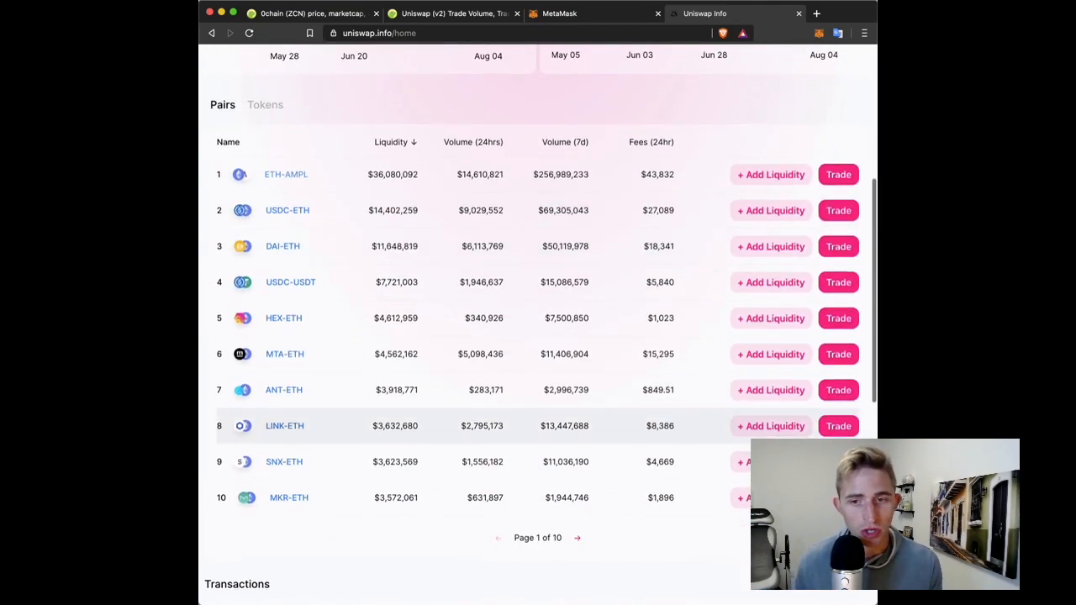
{"action": "scroll", "scroll_direction": "down", "scroll_amount": 3}
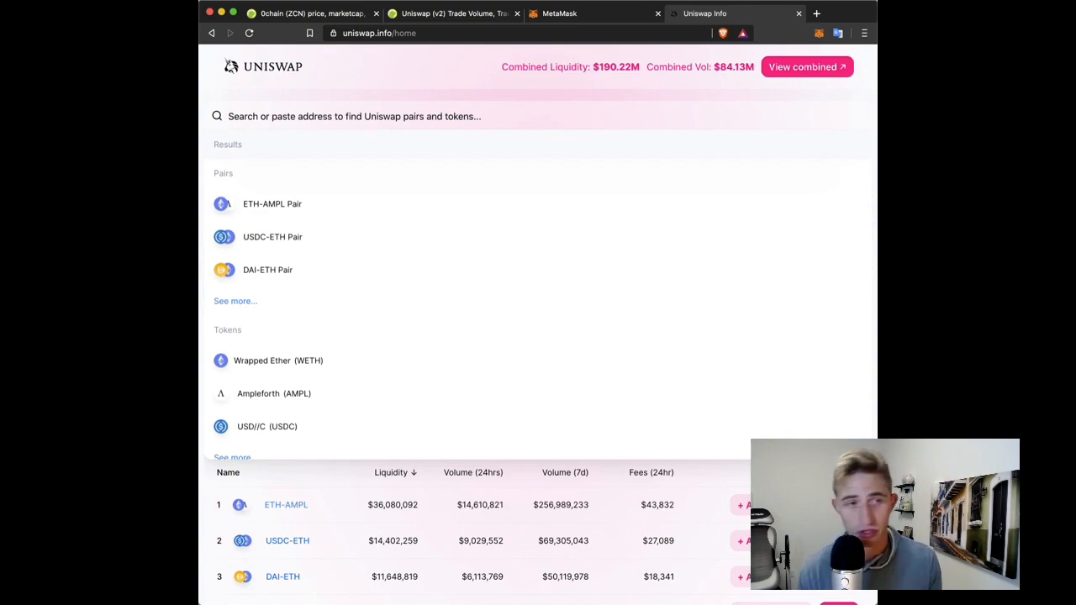
- Search zcn and show the ZCN-ETH Pair page: $70,558 liquidity, $15,209 volume, $45.63 fees
{"action": "type", "text": "zcn"}
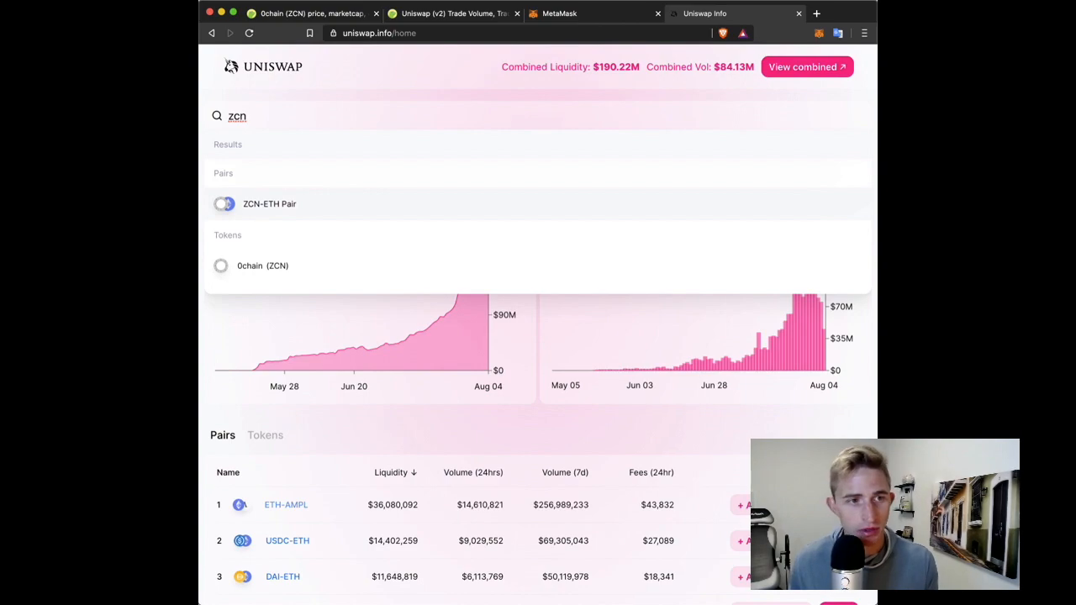
{"action": "left_click", "coordinate": [269, 204]}
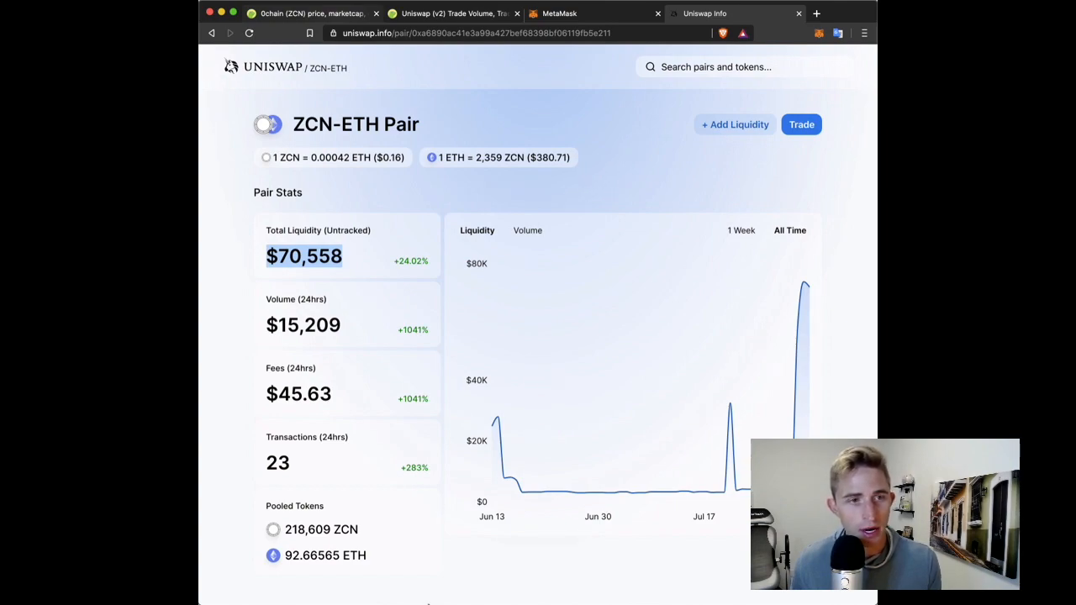
{"action": "left_click", "coordinate": [307, 14]}
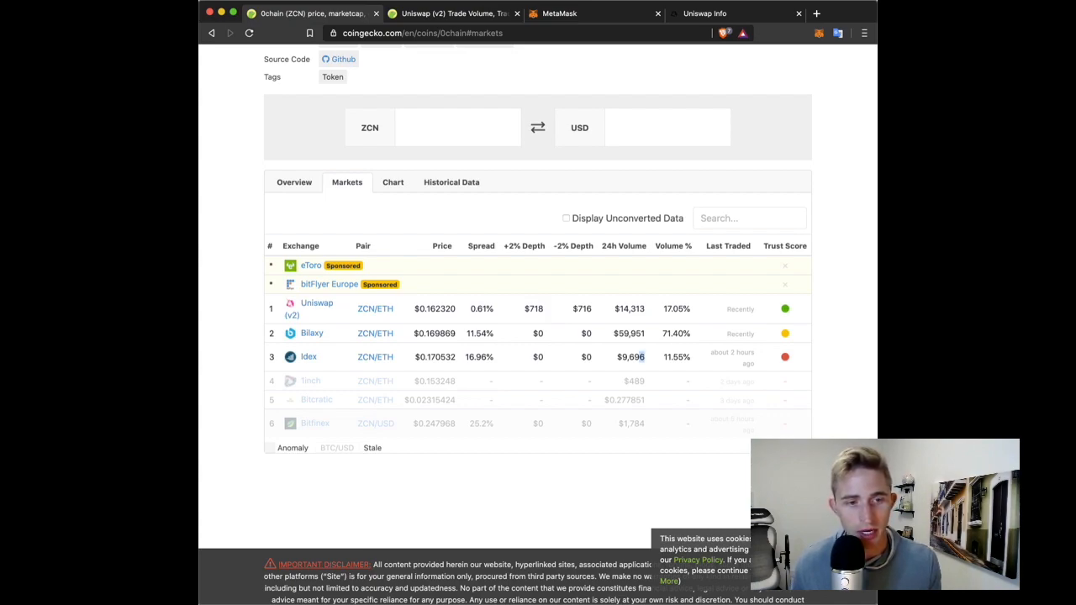
{"action": "double_click", "coordinate": [629, 356]}
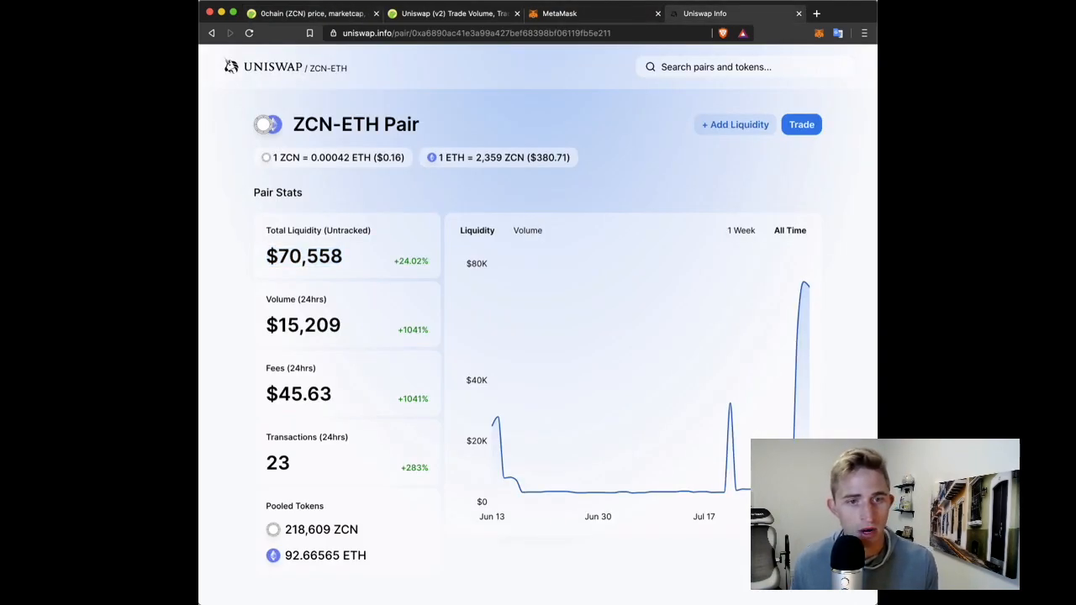
{"action": "scroll", "scroll_direction": "down", "scroll_amount": 3}
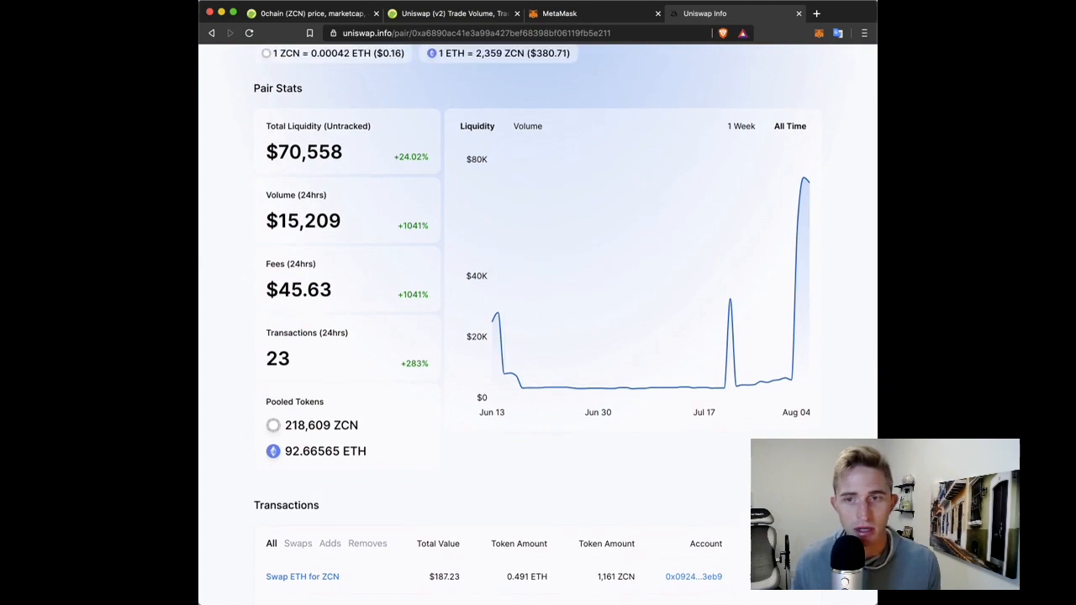
{"action": "scroll", "scroll_direction": "down", "scroll_amount": 3}
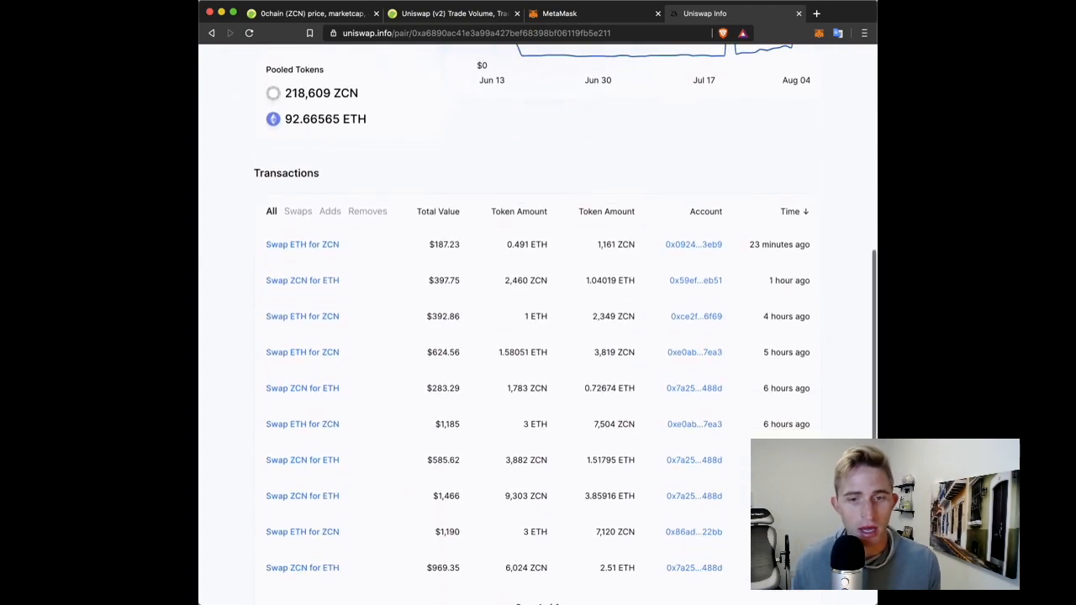
{"action": "scroll", "scroll_direction": "down", "scroll_amount": 3}
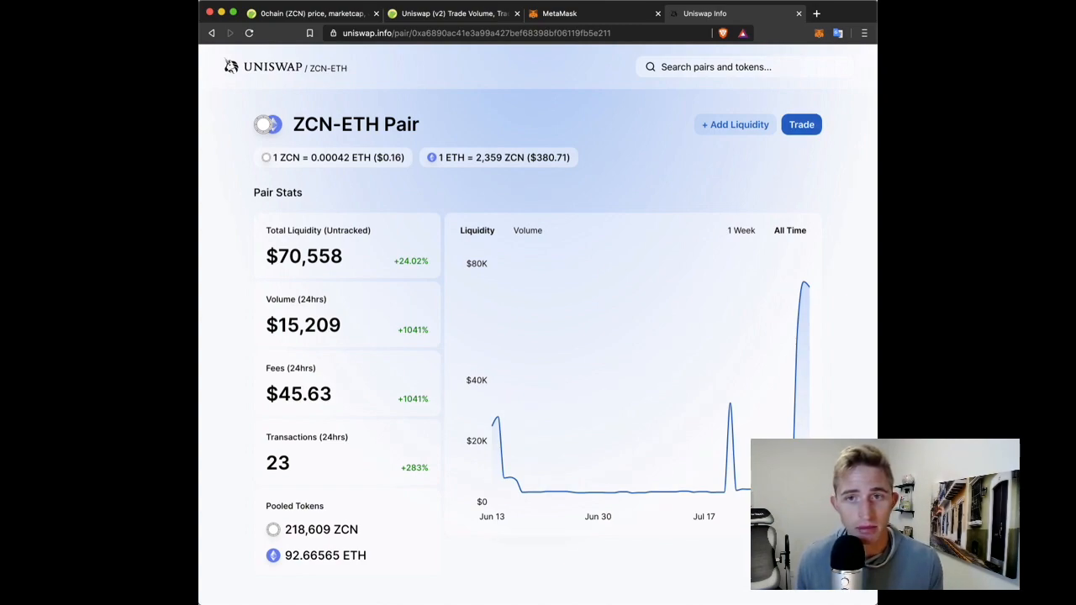
- Start a trade on the ZCN-ETH pair, landing on the swap form set to sell ZCN for WETH
{"action": "left_click", "coordinate": [801, 124]}
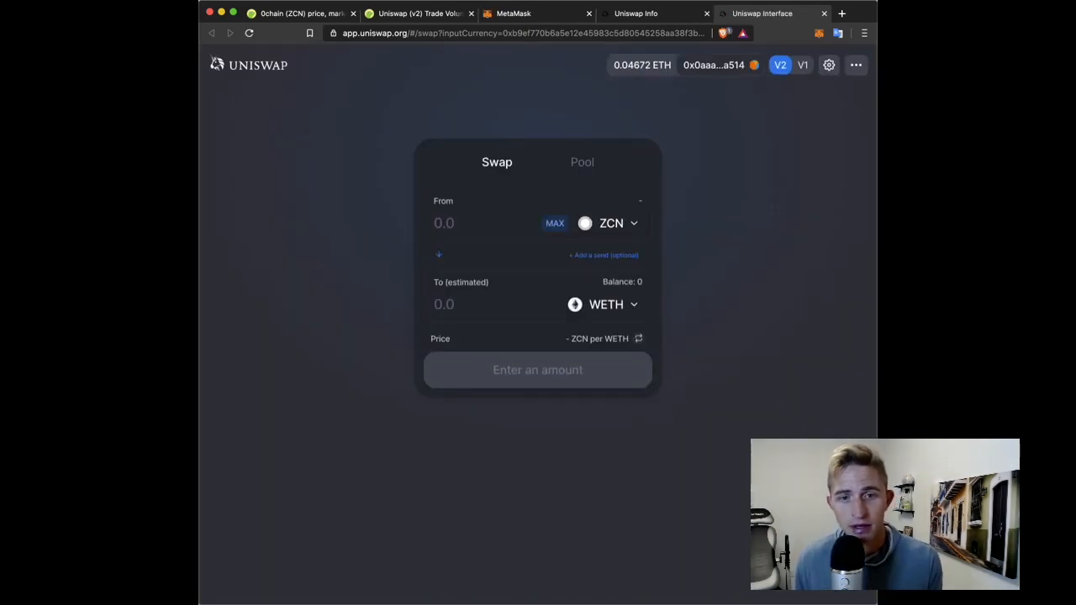
{"action": "left_click", "coordinate": [612, 222]}
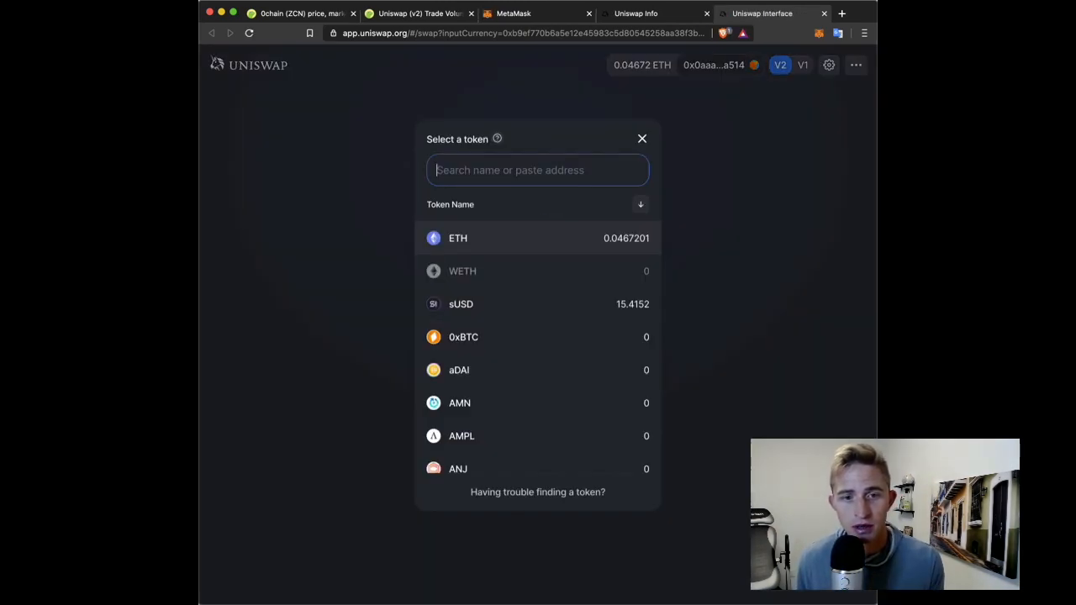
{"action": "left_click", "coordinate": [462, 271]}
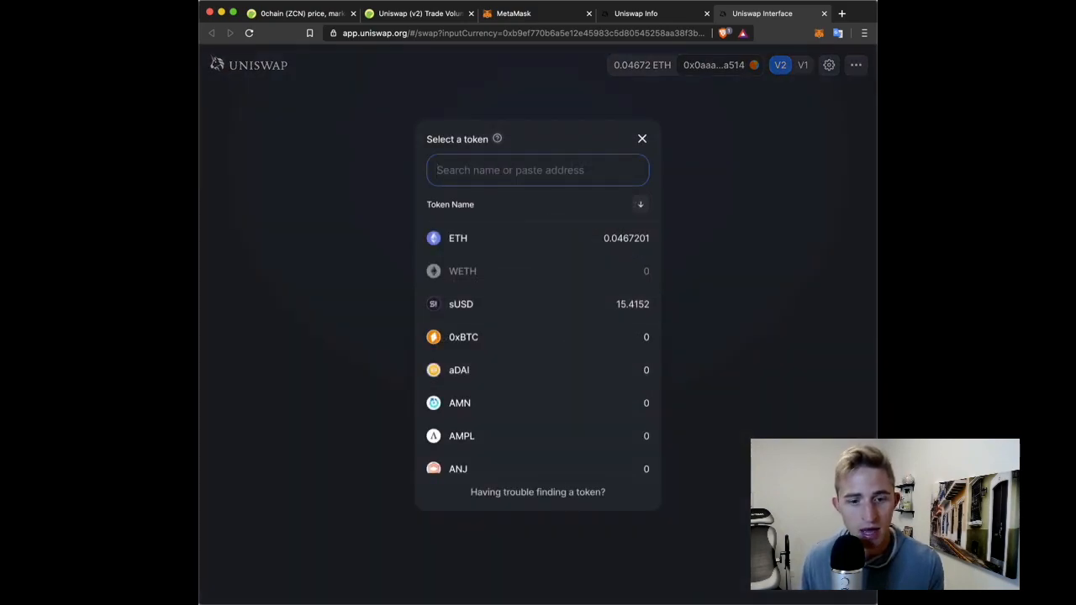
- Check the token selector keeping ZCN and WETH, then move to the Etherscan tab
{"action": "left_click", "coordinate": [462, 270]}
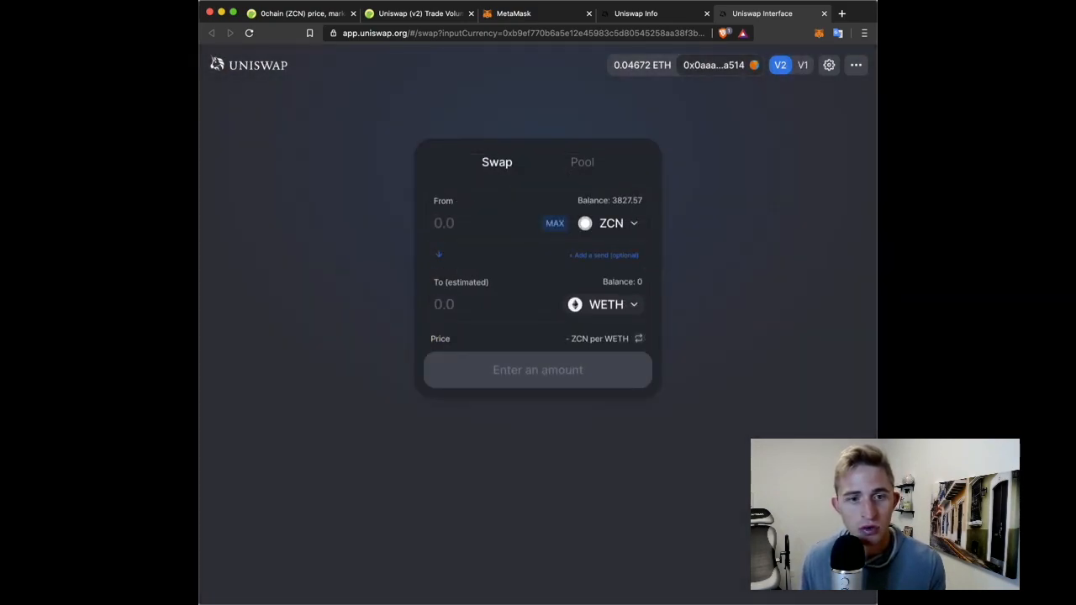
{"action": "left_click", "coordinate": [602, 304]}
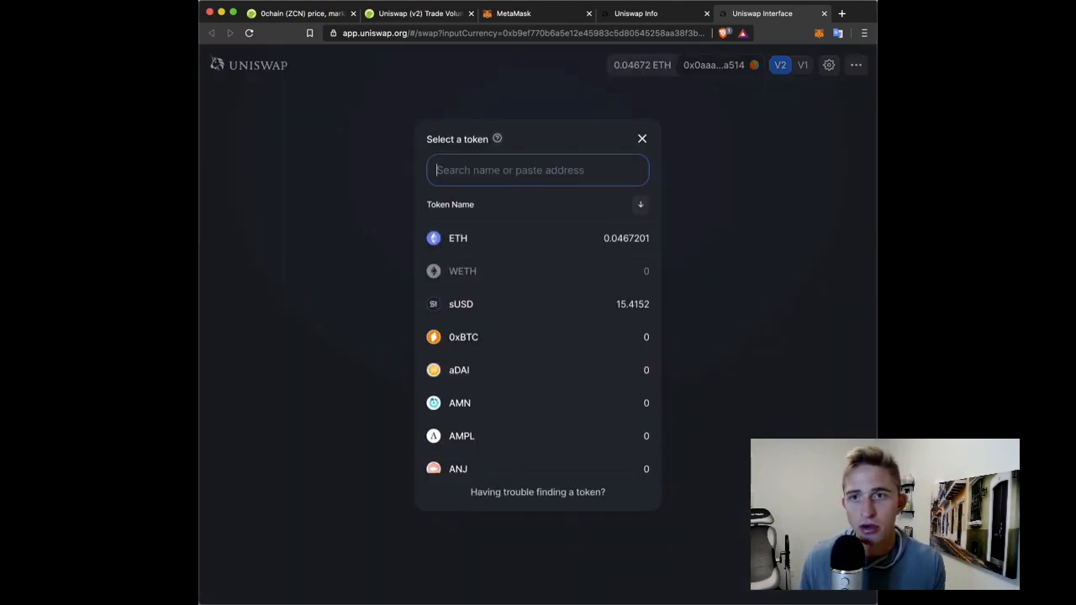
{"action": "left_click", "coordinate": [294, 13]}
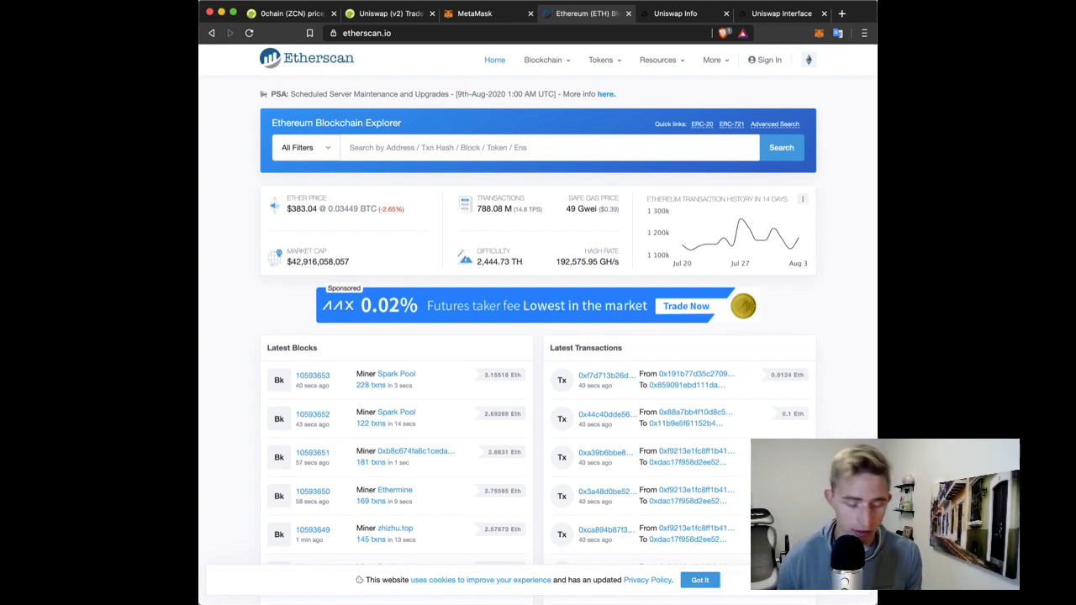
- Find the 0chain (ZCN) token on Etherscan and review its $0.1692 price, holders and recent transfers
{"action": "type", "text": "zcn"}
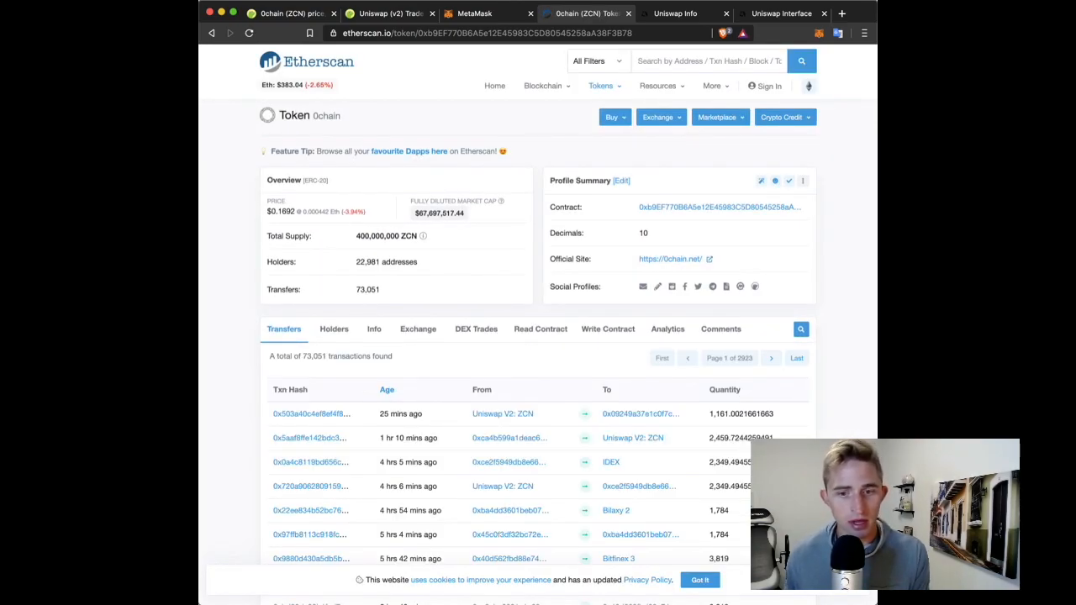
{"action": "scroll", "scroll_direction": "down", "scroll_amount": 3}
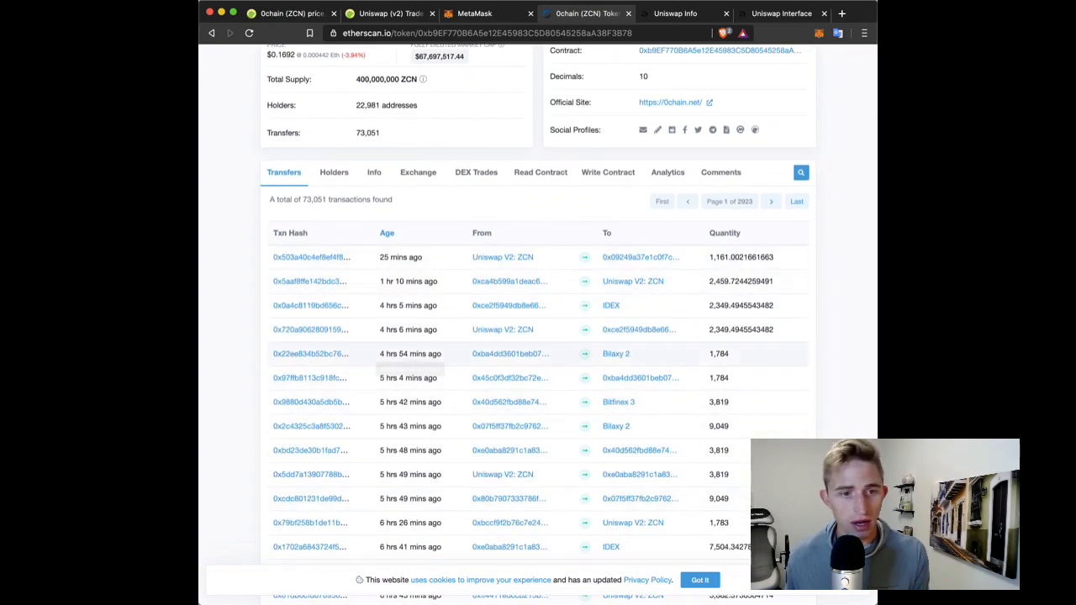
{"action": "scroll", "scroll_direction": "down", "scroll_amount": 3}
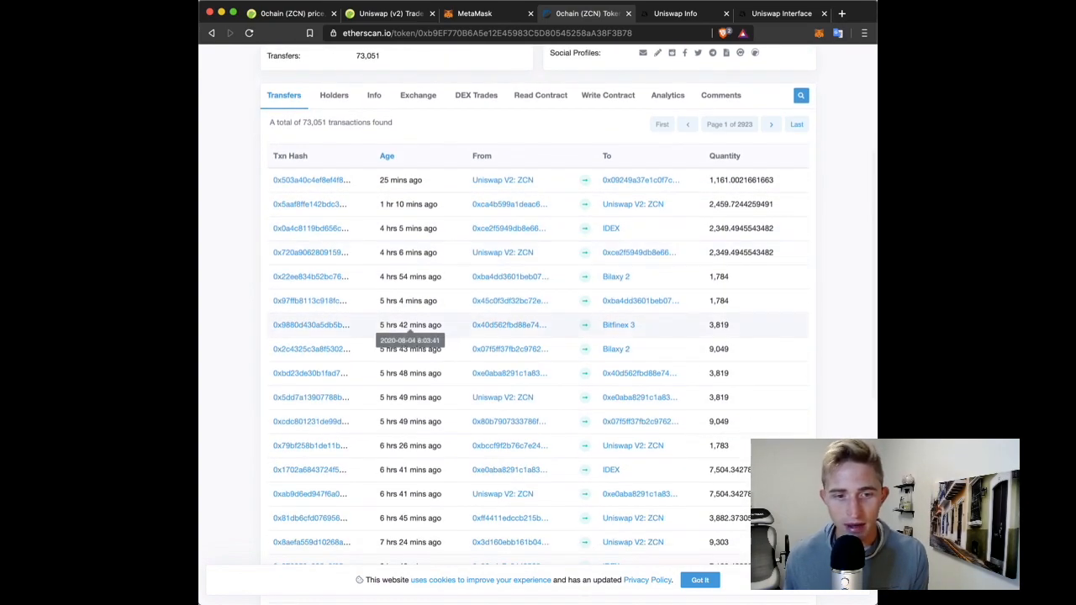
{"action": "scroll", "scroll_direction": "up", "scroll_amount": 3}
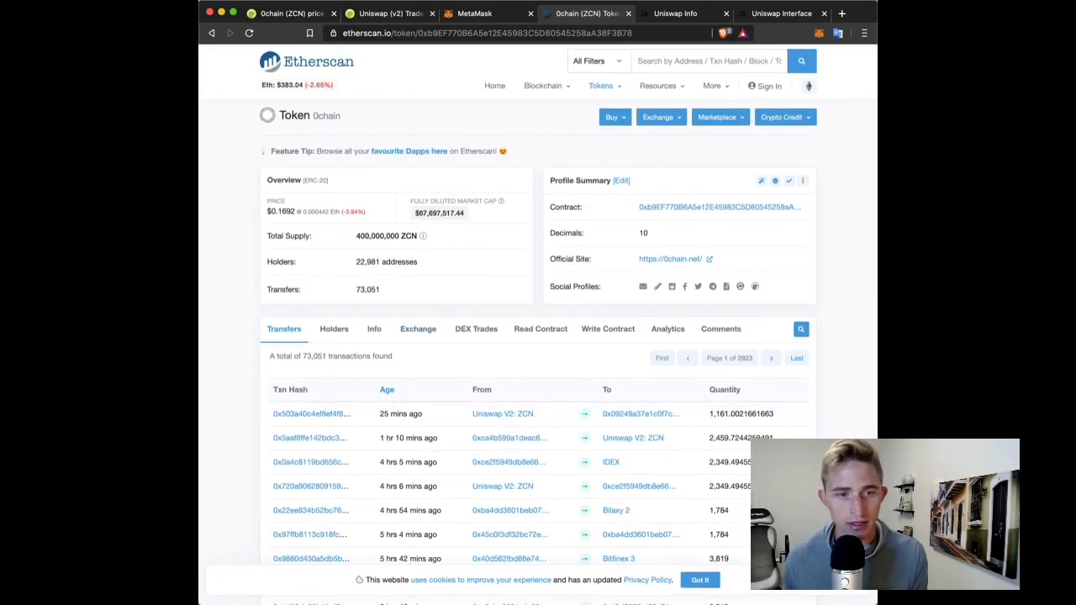
{"action": "scroll", "scroll_direction": "down", "scroll_amount": 3}
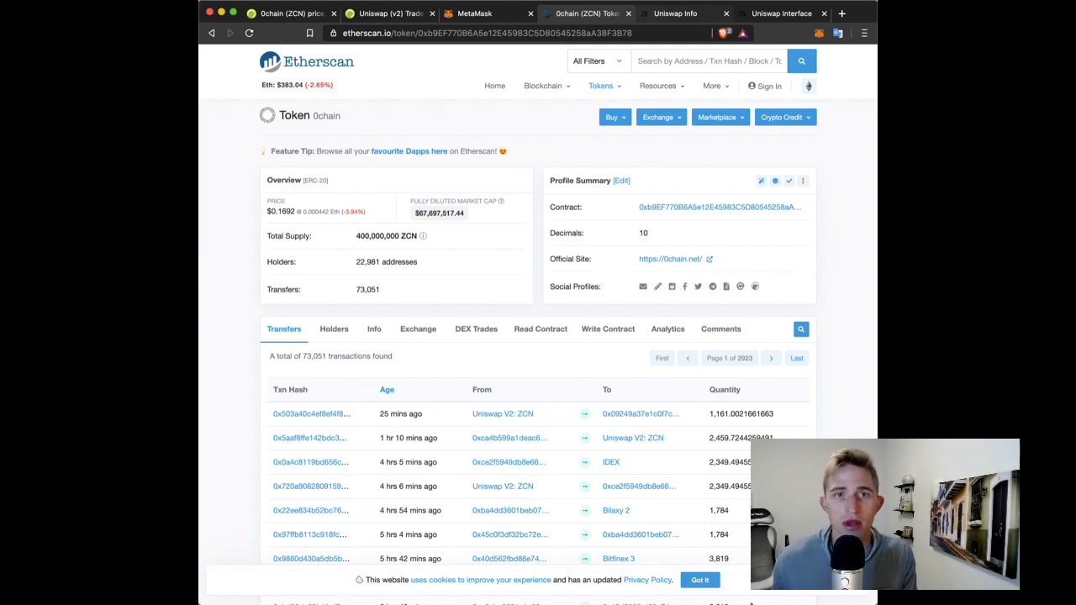
- Import ZCN by contract address 6A5e12E4... and set the swap to 0.01 ETH for ~23.5178 ZCN
{"action": "left_click", "coordinate": [781, 13]}
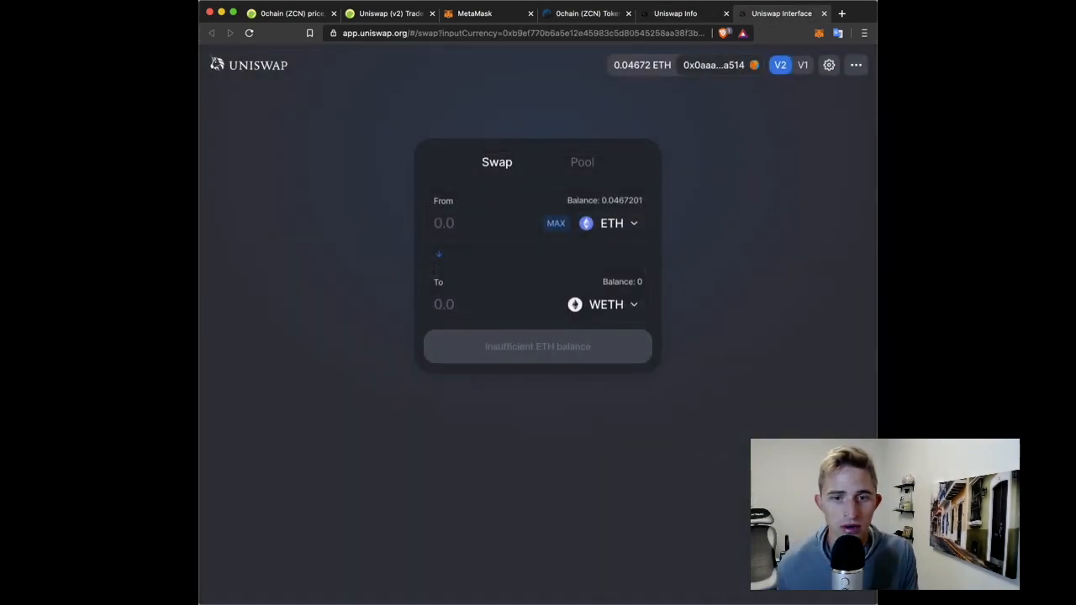
{"action": "left_click", "coordinate": [605, 305]}
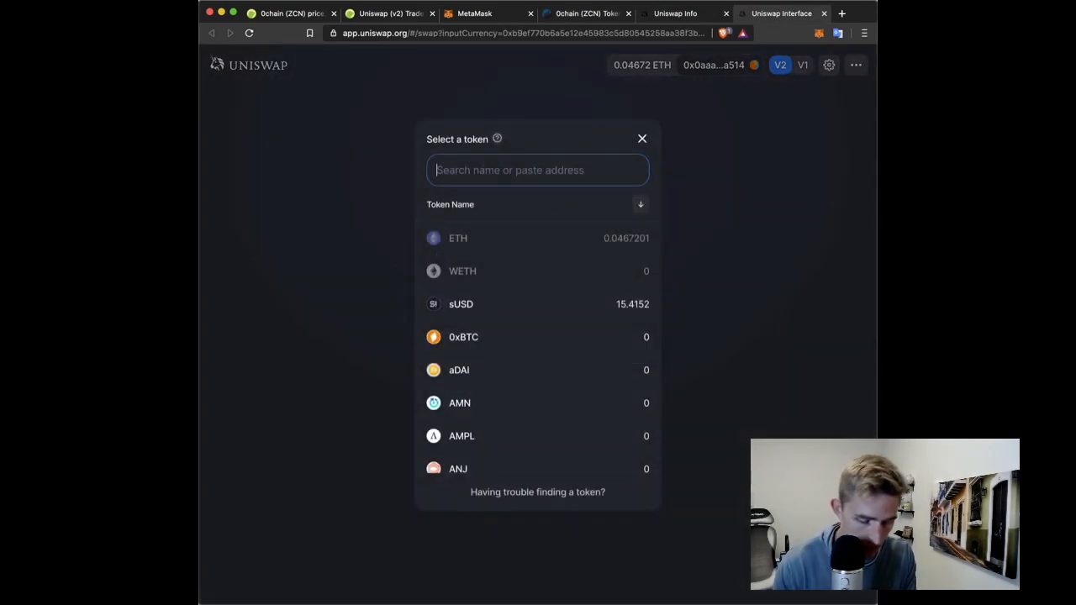
{"action": "type", "text": "6A5e12E45983C5D80545258aA38F3B78"}
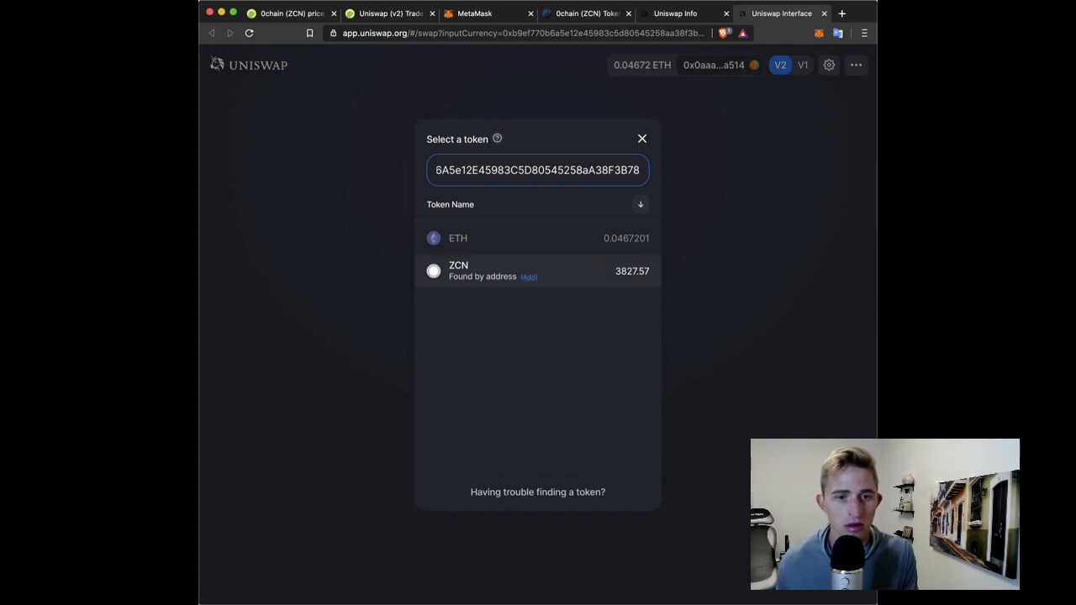
{"action": "left_click", "coordinate": [528, 277]}
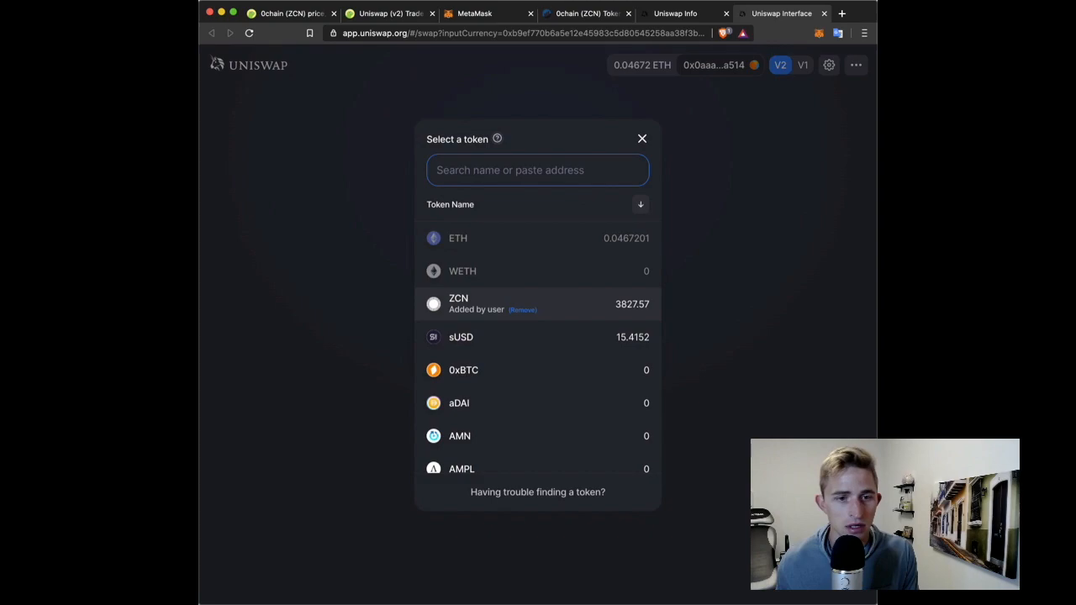
{"action": "left_click", "coordinate": [458, 303]}
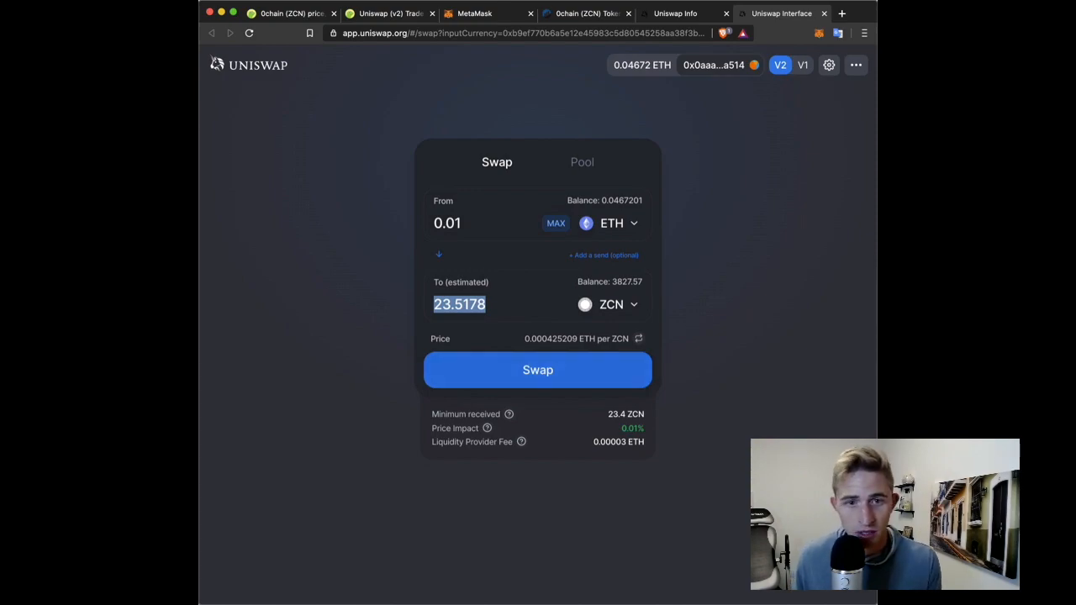
- Submit and confirm the 0.01 ETH for 23.5178 ZCN swap, view it on Etherscan and dismiss the notice
{"action": "left_click", "coordinate": [537, 369]}
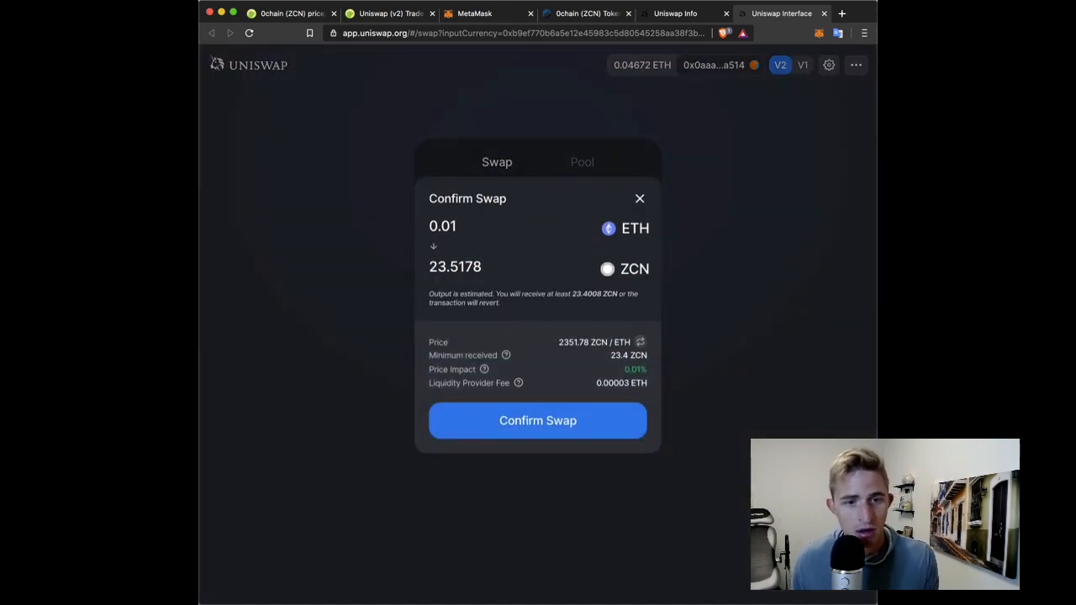
{"action": "left_click", "coordinate": [537, 420]}
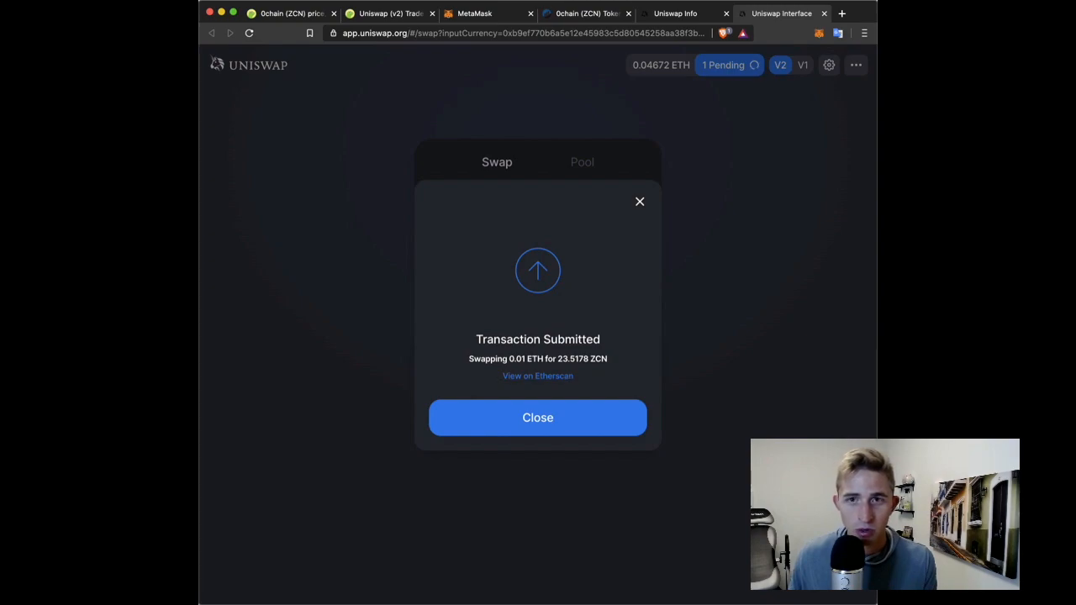
{"action": "left_click", "coordinate": [537, 375]}
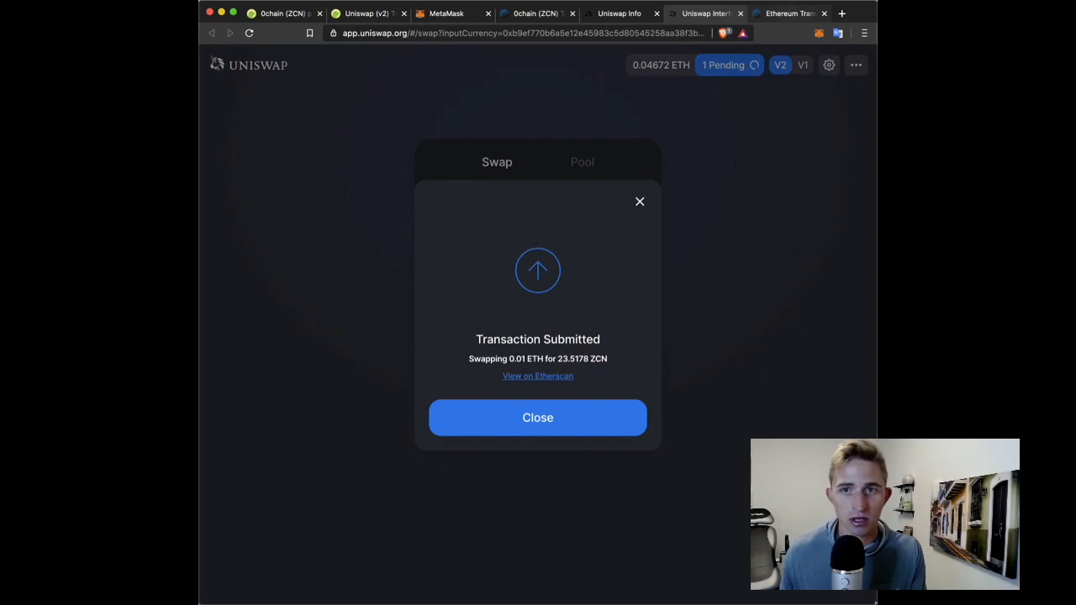
{"action": "left_click", "coordinate": [537, 375]}
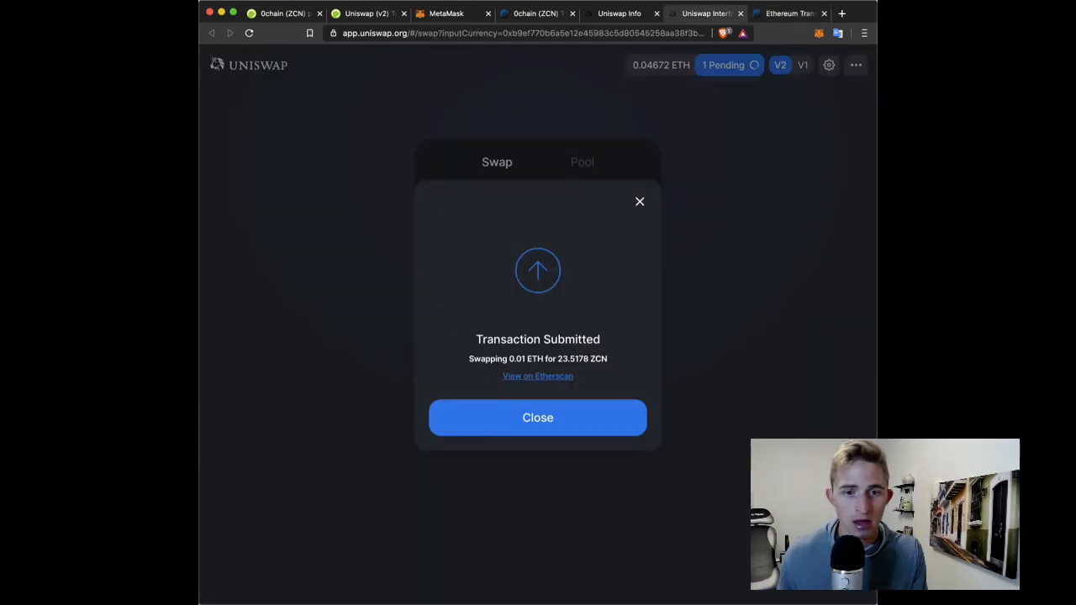
{"action": "left_click", "coordinate": [537, 418]}
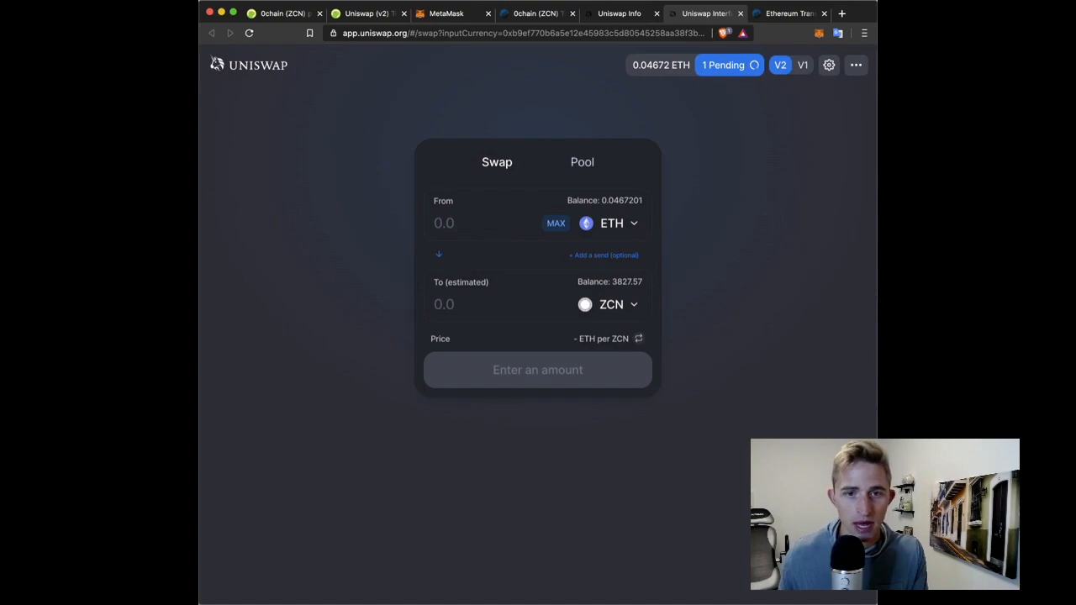
- Start an add-liquidity position with 0.01 ETH as the first amount and reach the second-token selector
{"action": "left_click", "coordinate": [581, 162]}
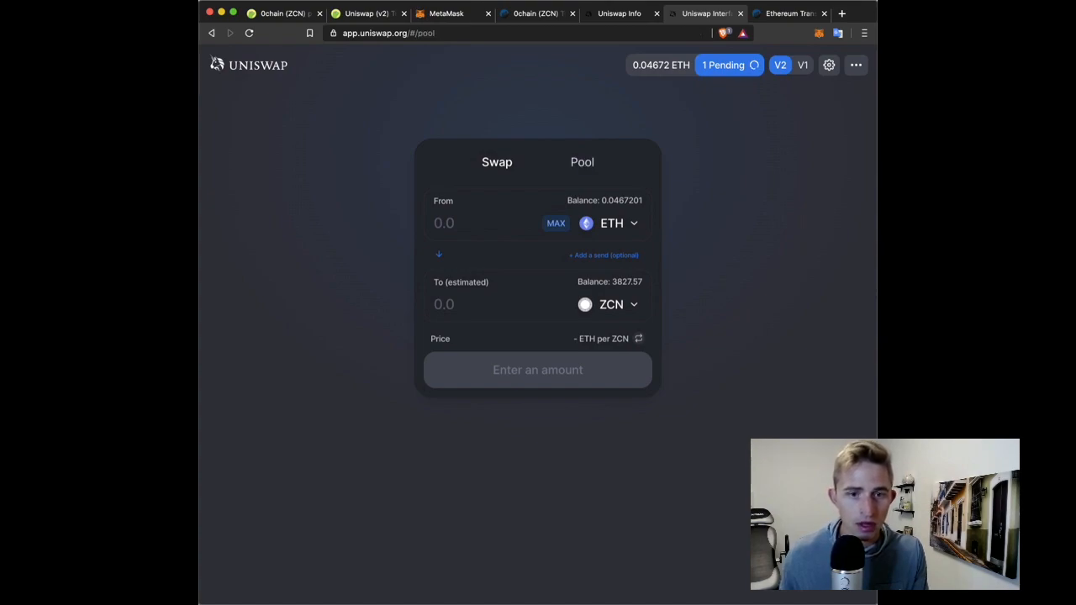
{"action": "left_click", "coordinate": [581, 162]}
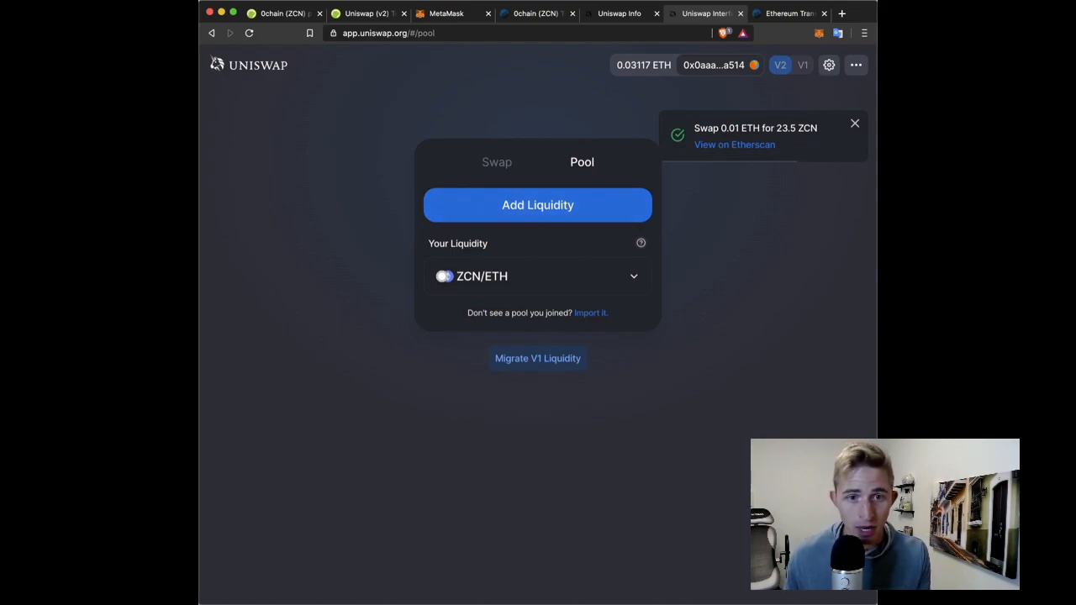
{"action": "left_click", "coordinate": [537, 205]}
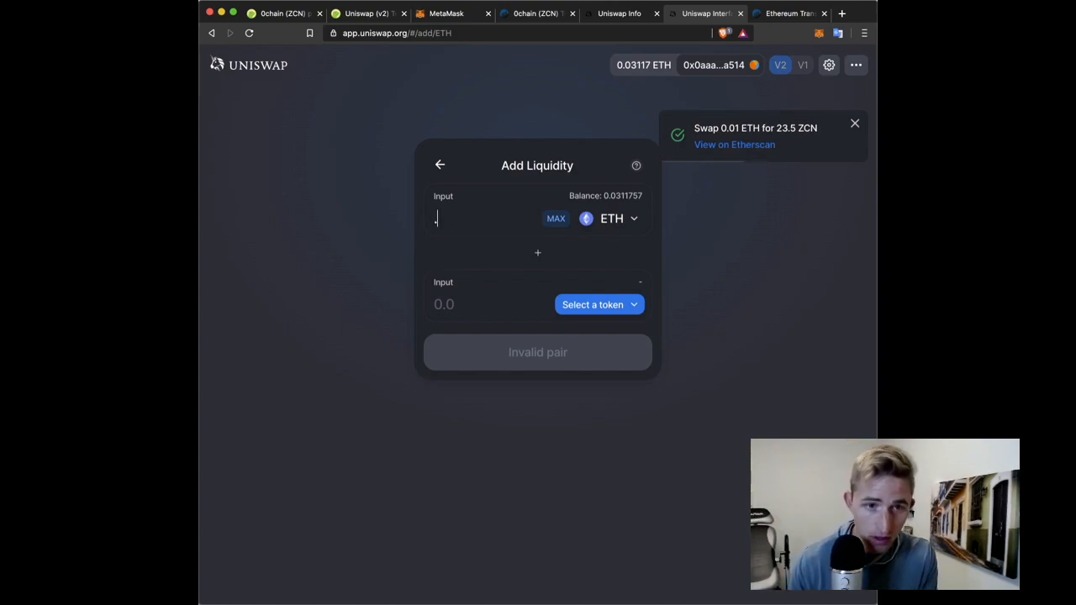
{"action": "type", "text": ".01"}
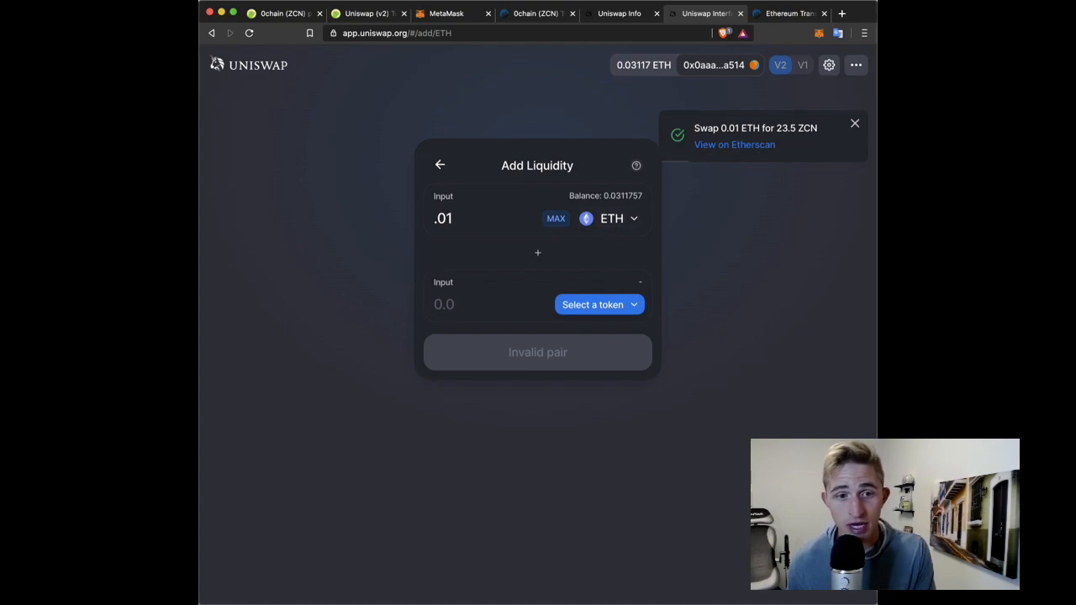
{"action": "left_click", "coordinate": [592, 305]}
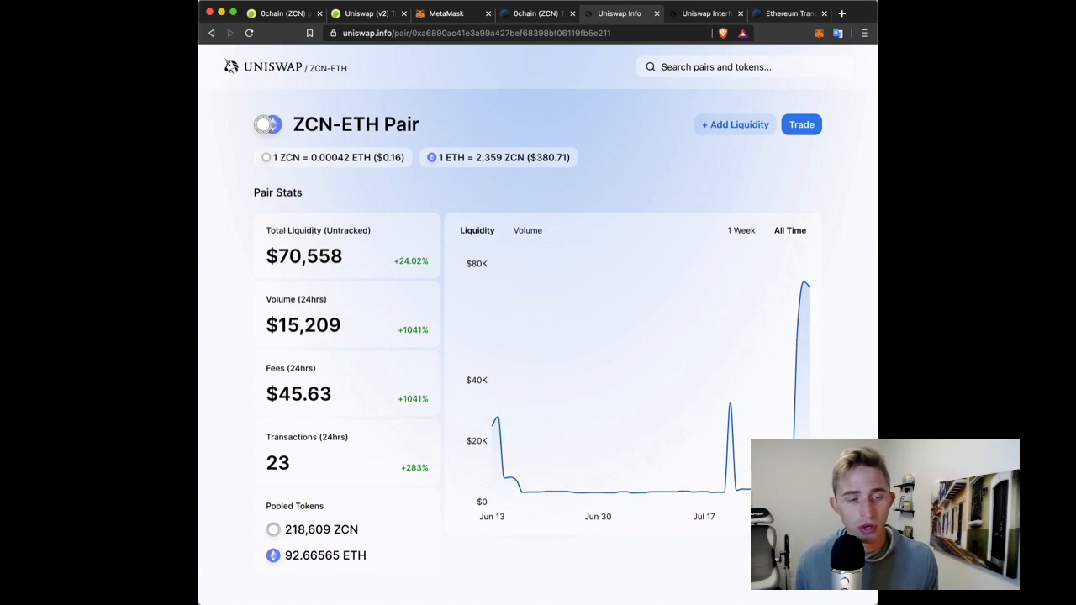
- Highlight the $45.63 24-hour fees figure and scroll through the pair's transactions list
{"action": "scroll", "scroll_direction": "down", "scroll_amount": 3}
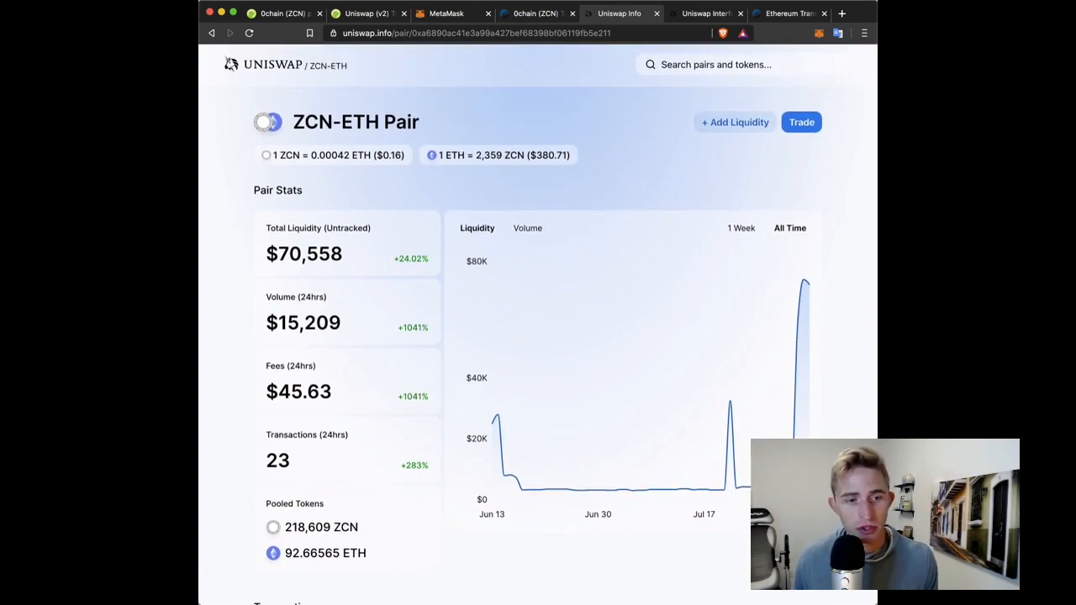
{"action": "double_click", "coordinate": [297, 391]}
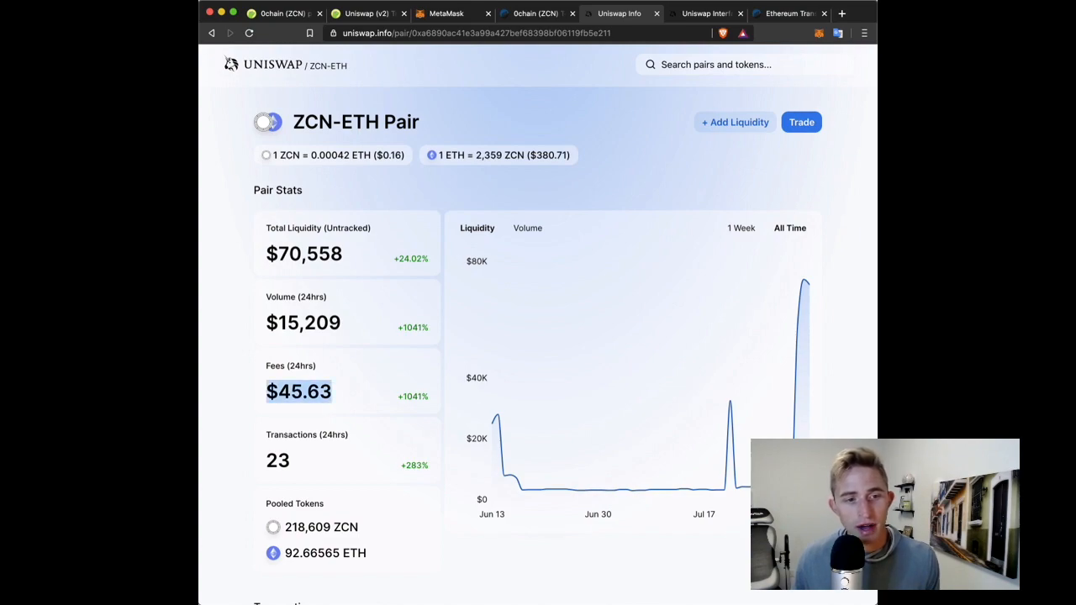
{"action": "scroll", "scroll_direction": "down", "scroll_amount": 3}
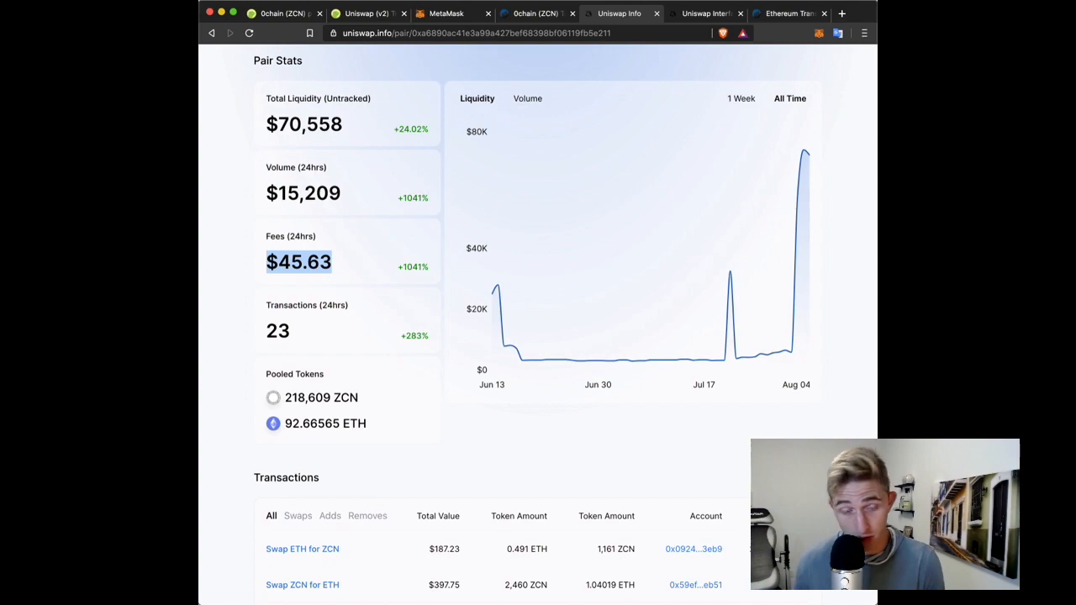
{"action": "scroll", "scroll_direction": "down", "scroll_amount": 3}
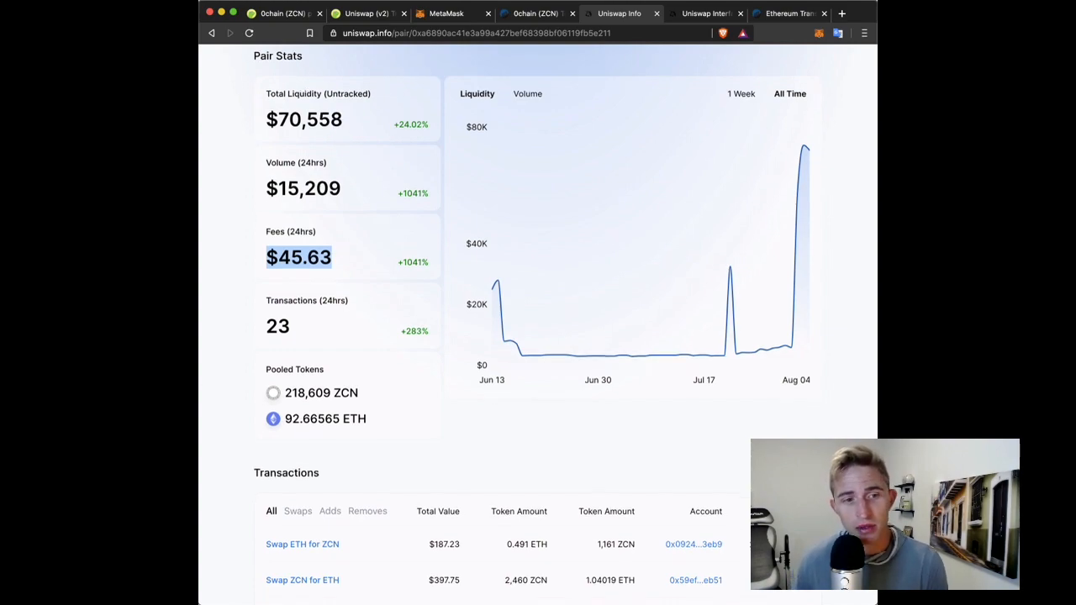
{"action": "scroll", "scroll_direction": "down", "scroll_amount": 3}
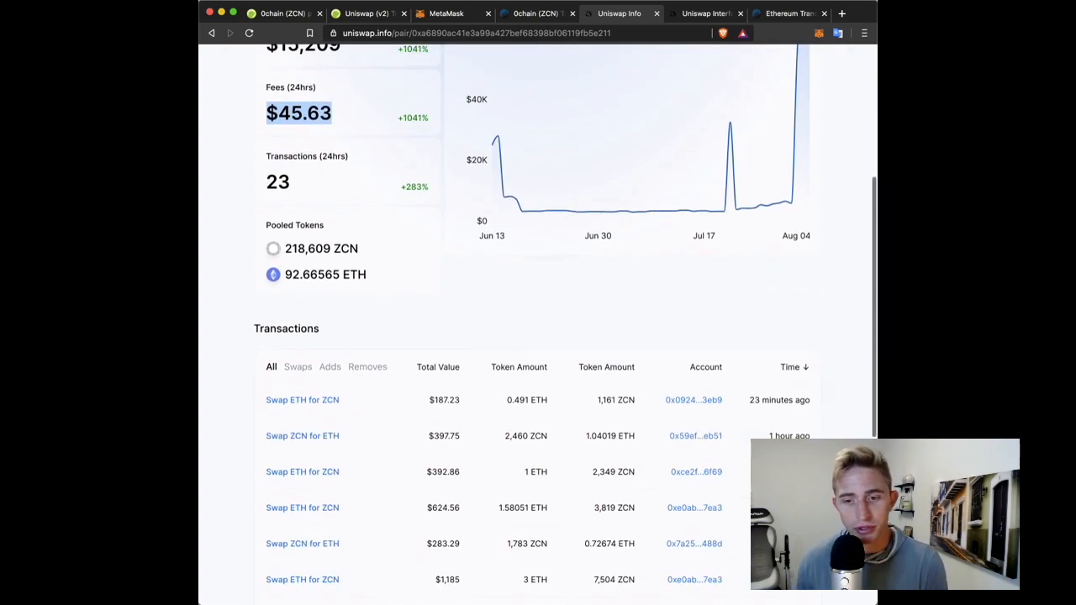
{"action": "scroll", "scroll_direction": "down", "scroll_amount": 3}
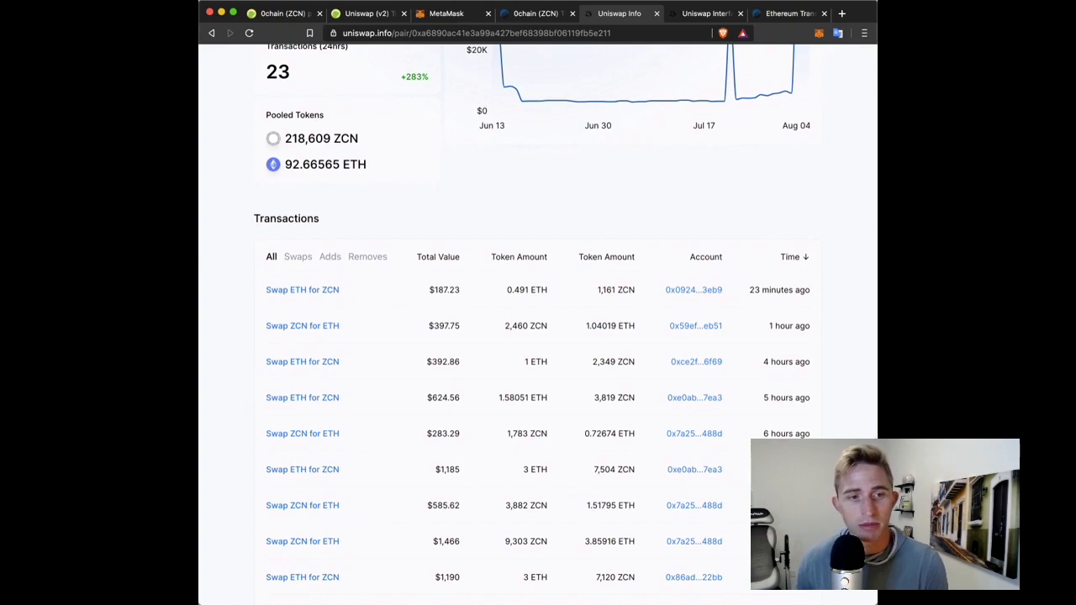
{"action": "scroll", "scroll_direction": "up", "scroll_amount": 3}
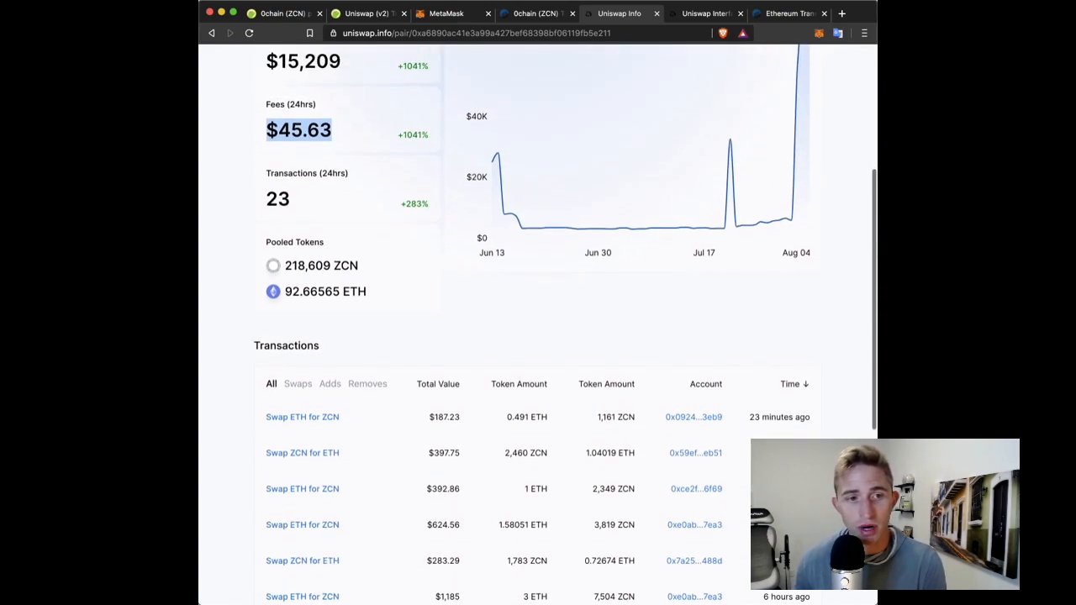
{"action": "scroll", "scroll_direction": "up", "scroll_amount": 3}
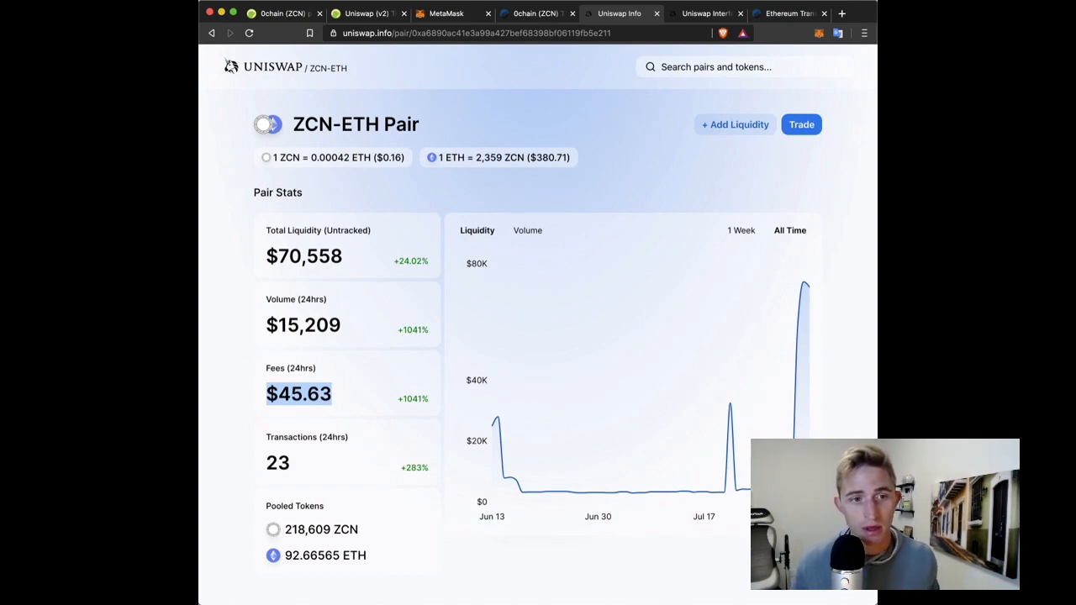
- Review the recent swaps further down, then reload the ZCN-ETH pair stats page
{"action": "scroll", "scroll_direction": "down", "scroll_amount": 3}
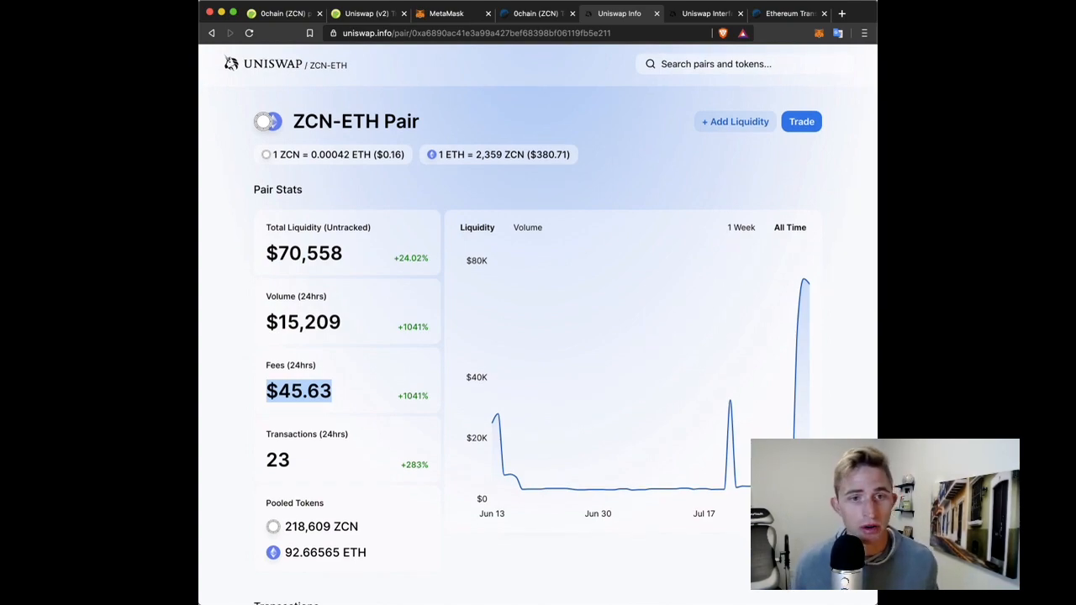
{"action": "scroll", "scroll_direction": "down", "scroll_amount": 3}
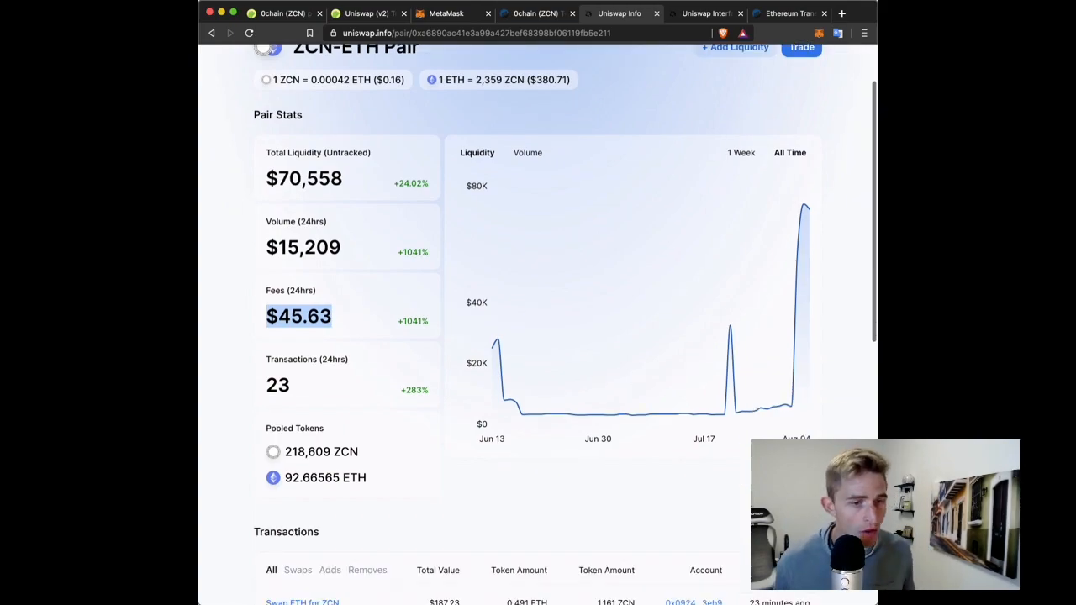
{"action": "scroll", "scroll_direction": "down", "scroll_amount": 3}
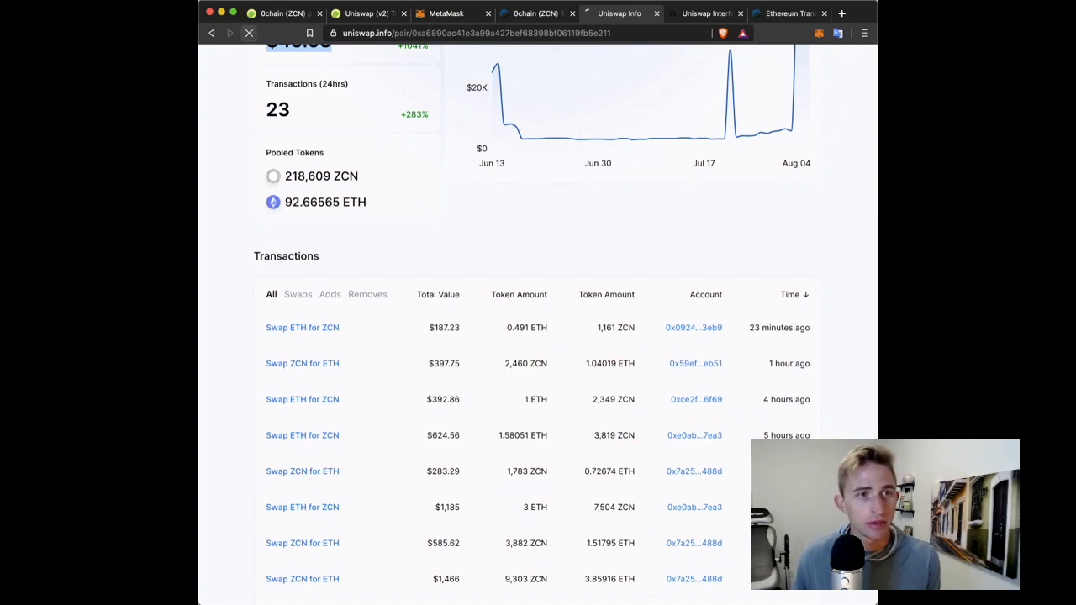
{"action": "left_click", "coordinate": [248, 33]}
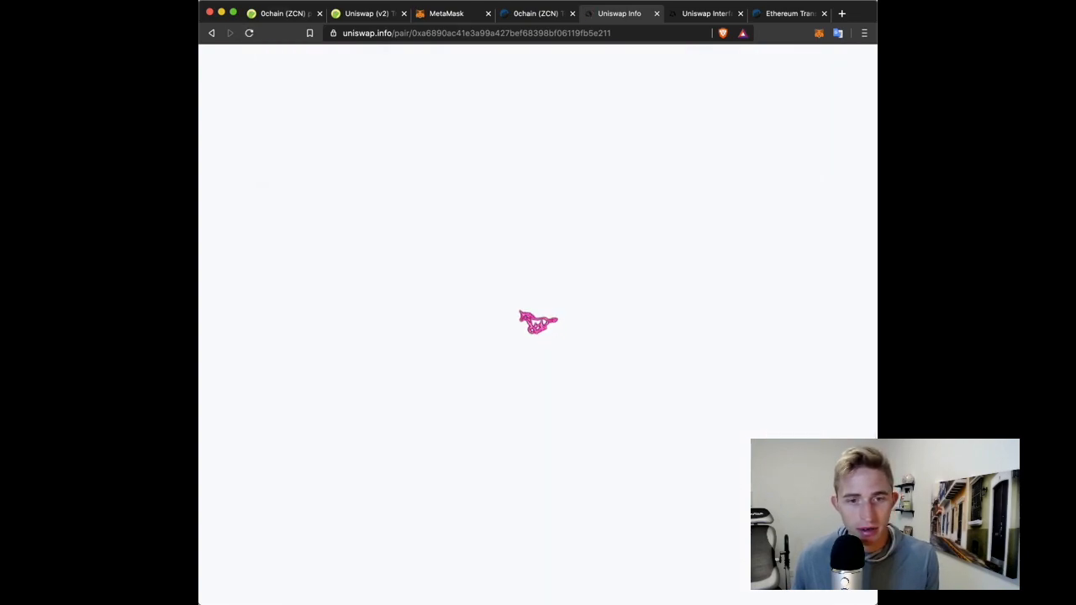